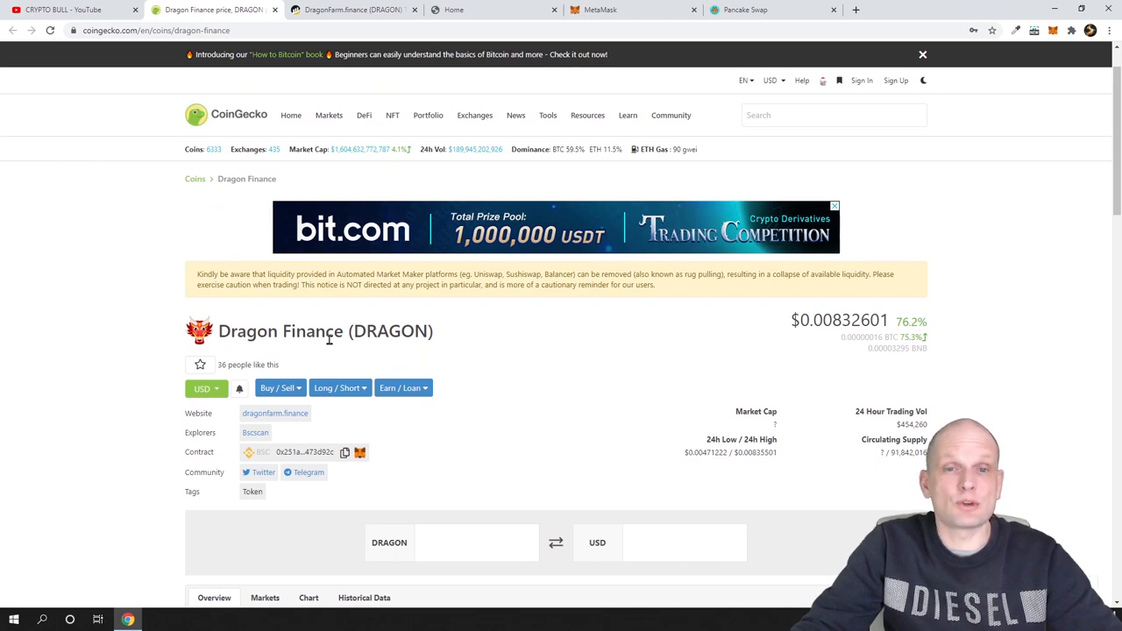
Return to CoinGecko's Dragon Finance page ($0.00832601, up 76.2%) after briefly viewing BscScan
{"action": "scroll", "scroll_direction": "down", "scroll_amount": 3}
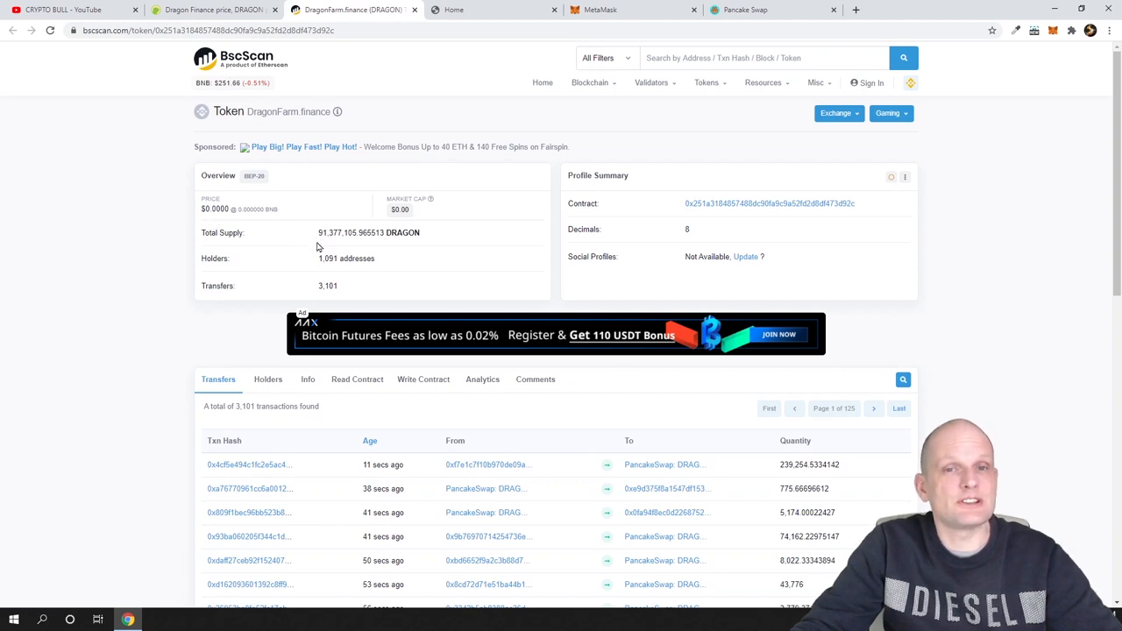
{"action": "mouse_move", "coordinate": [314, 234]}
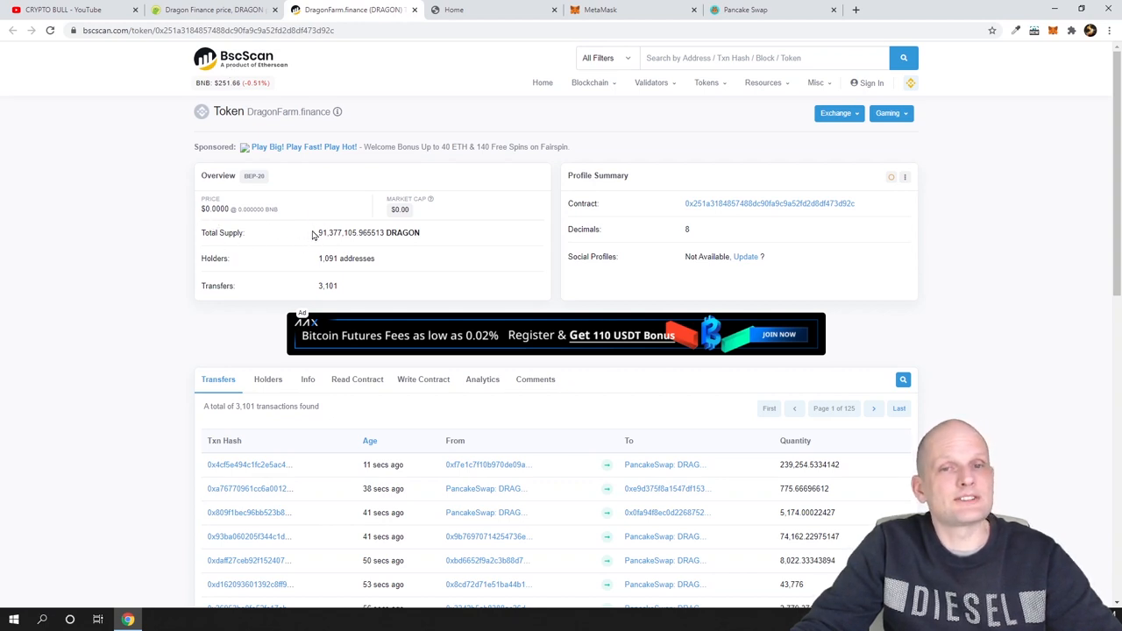
{"action": "mouse_move", "coordinate": [351, 233]}
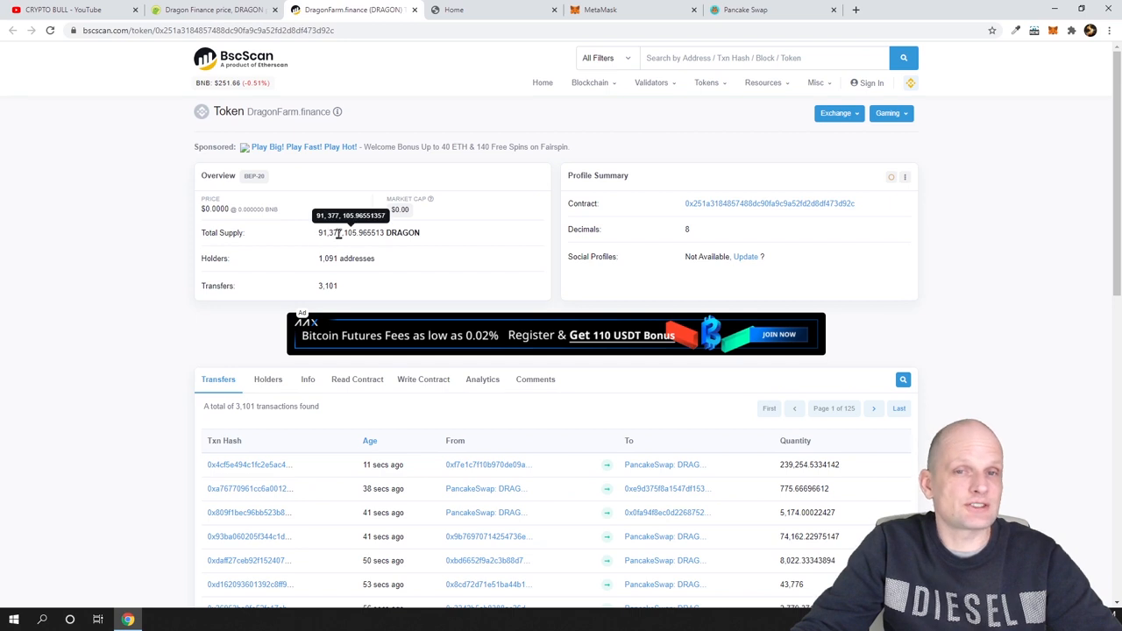
{"action": "mouse_move", "coordinate": [443, 287]}
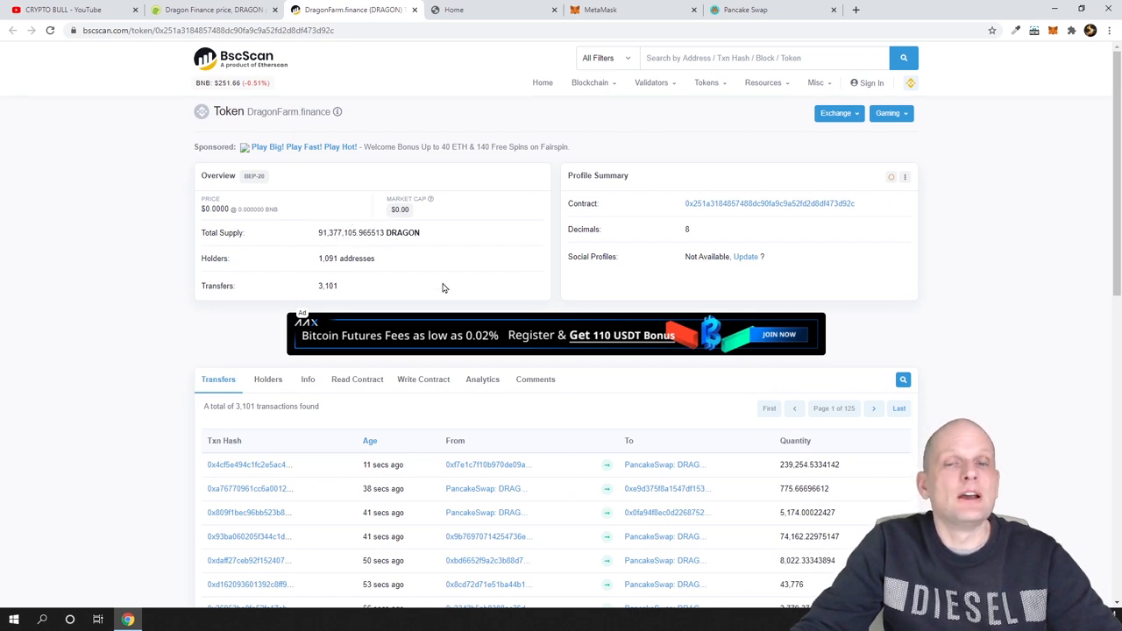
{"action": "mouse_move", "coordinate": [479, 259]}
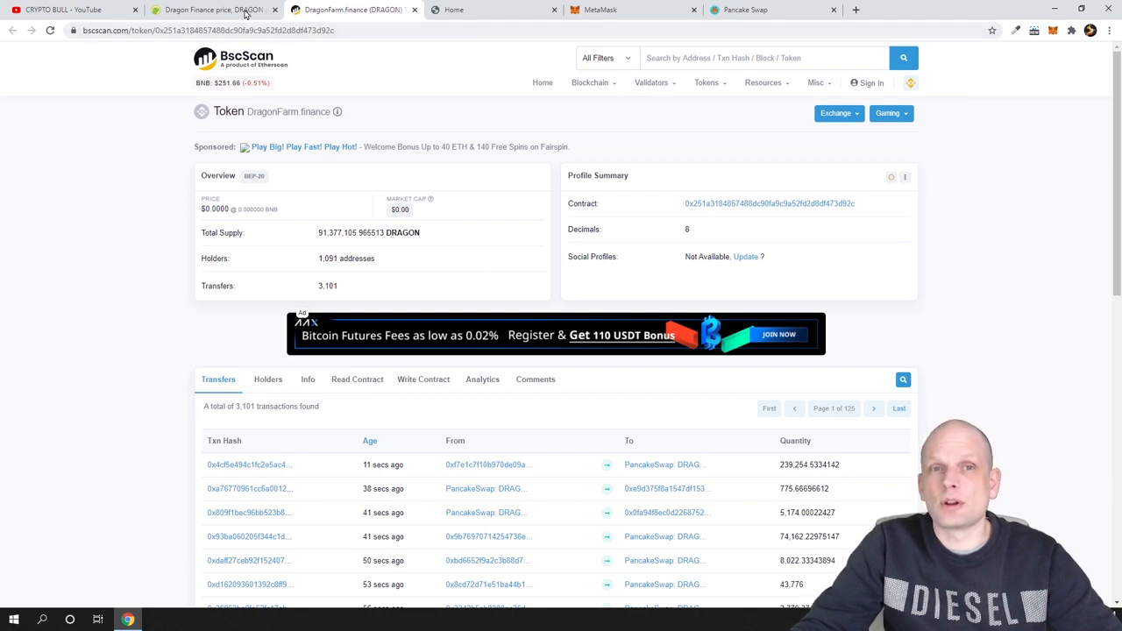
{"action": "left_click", "coordinate": [210, 10]}
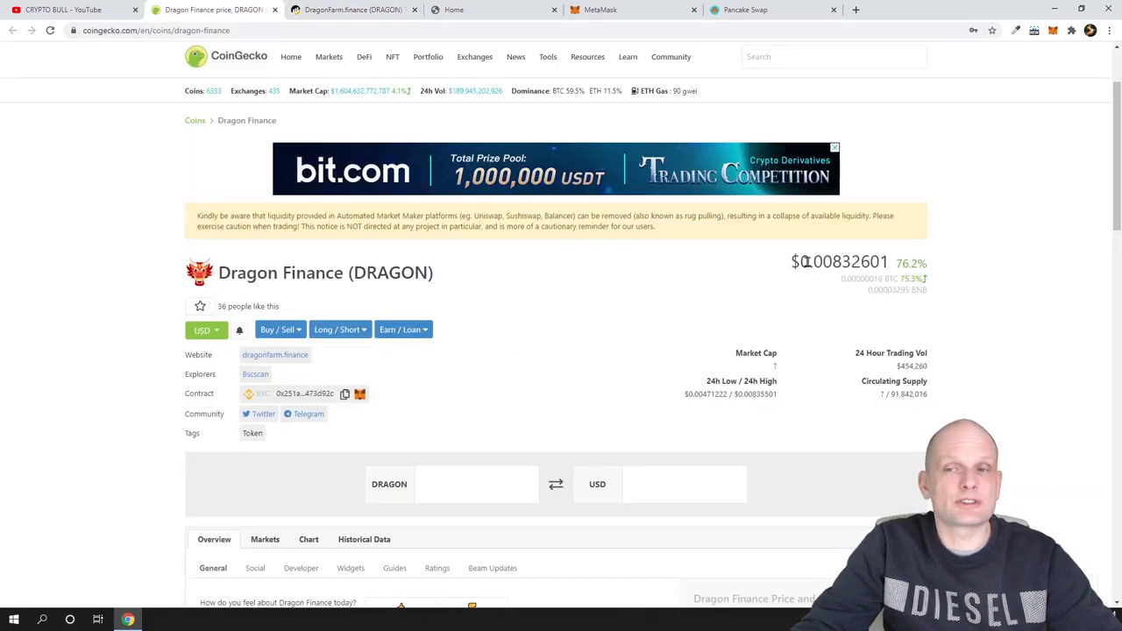
{"action": "double_click", "coordinate": [804, 262]}
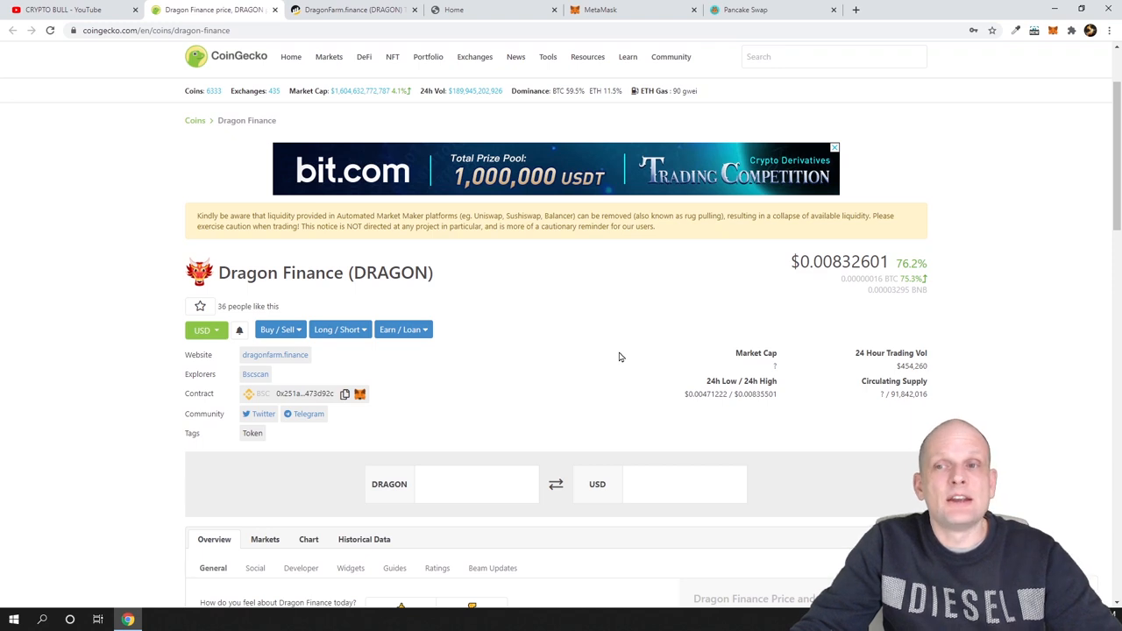
{"action": "mouse_move", "coordinate": [872, 105]}
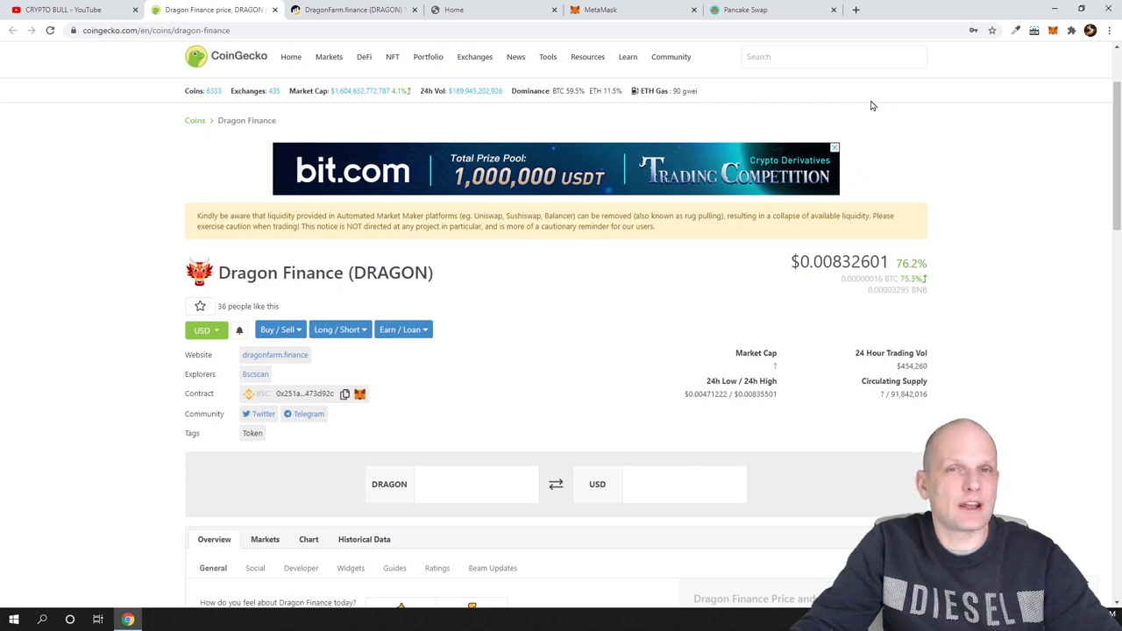
{"action": "mouse_move", "coordinate": [855, 123]}
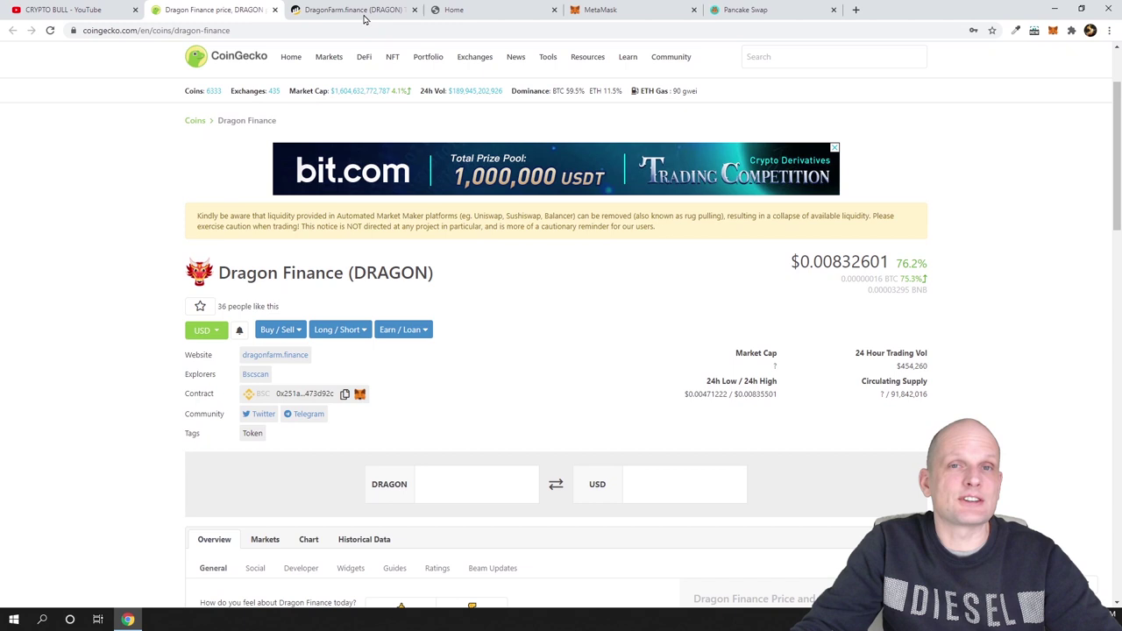
{"action": "left_click", "coordinate": [256, 374]}
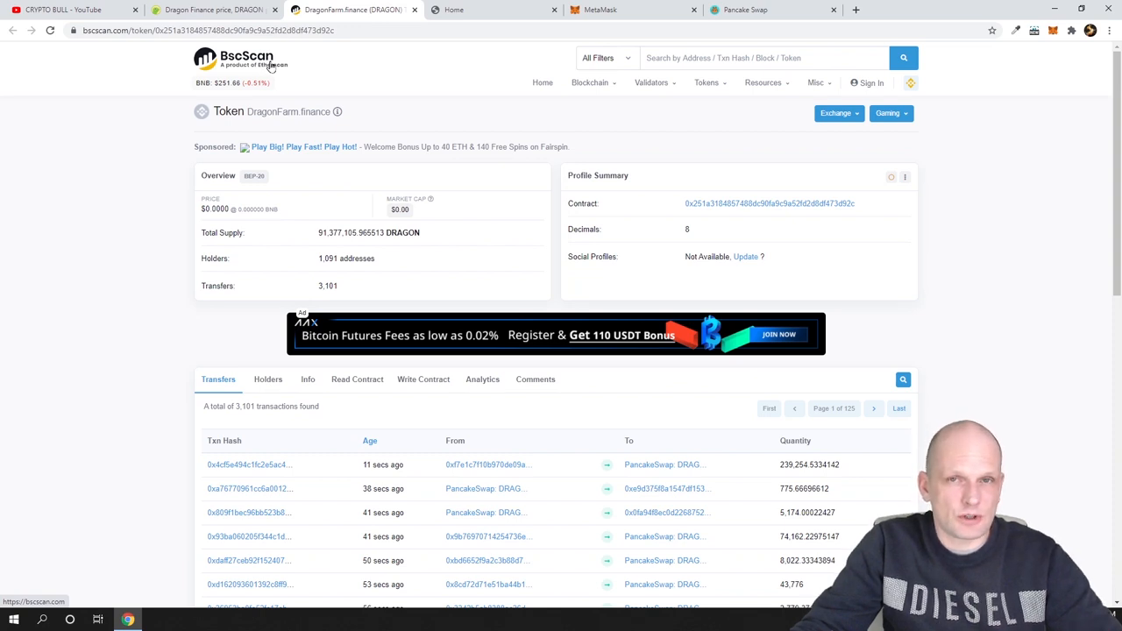
{"action": "left_click", "coordinate": [211, 10]}
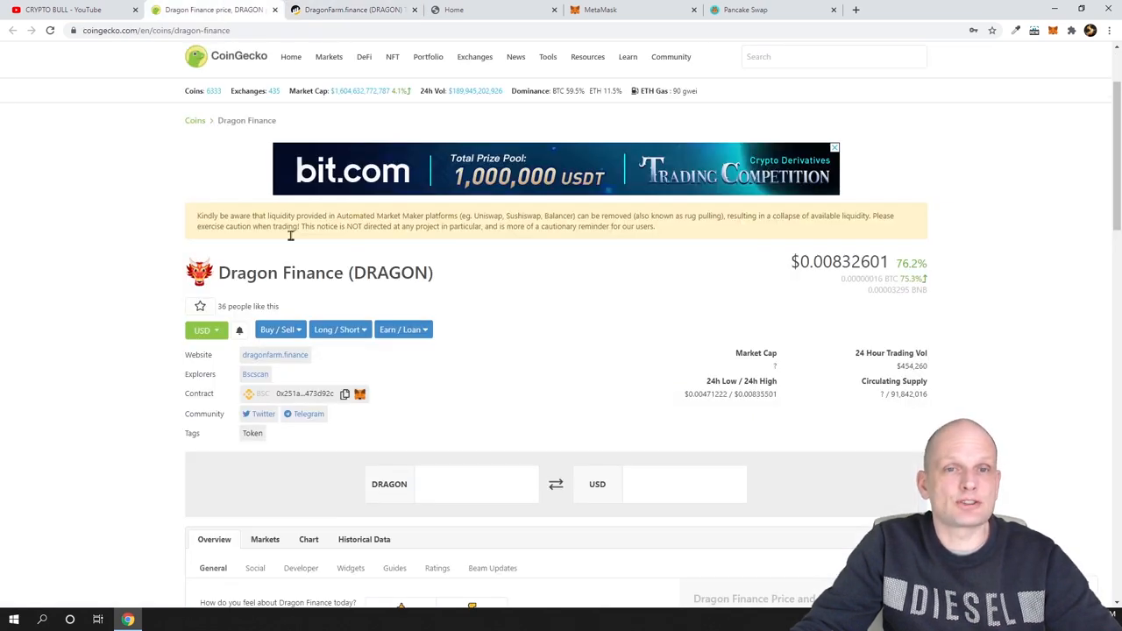
{"action": "mouse_move", "coordinate": [247, 80]}
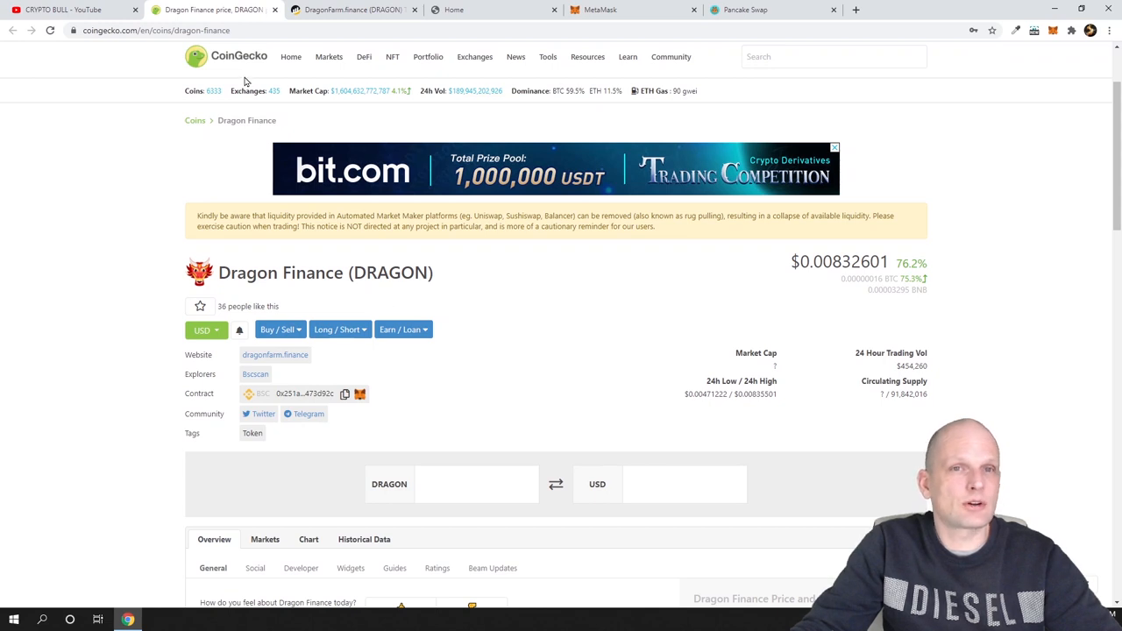
{"action": "mouse_move", "coordinate": [243, 386]}
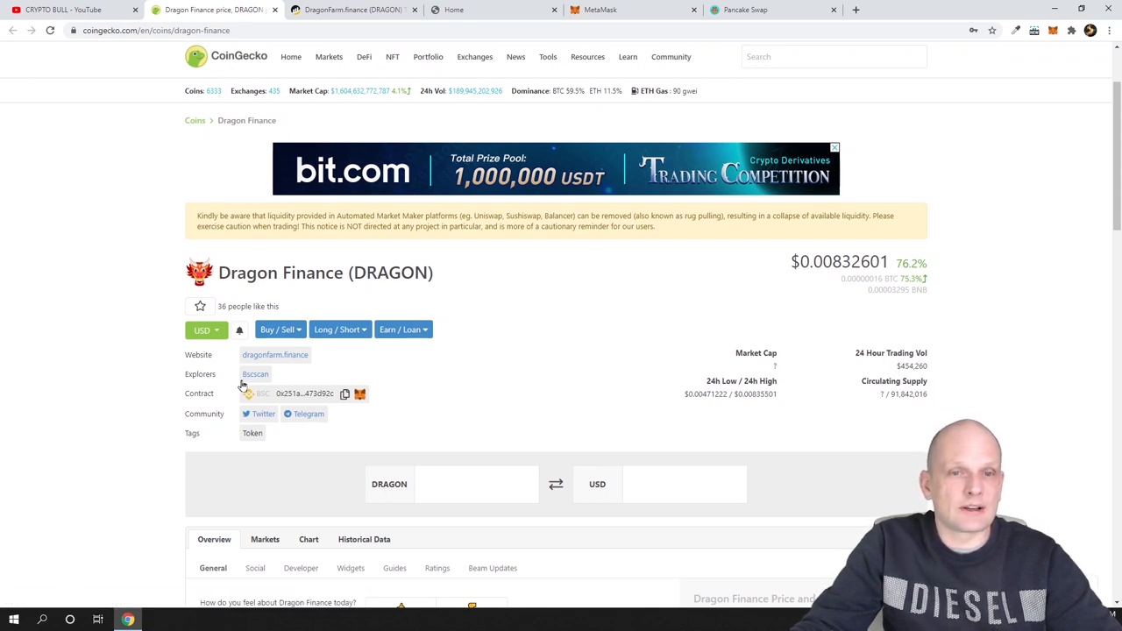
{"action": "mouse_move", "coordinate": [255, 374]}
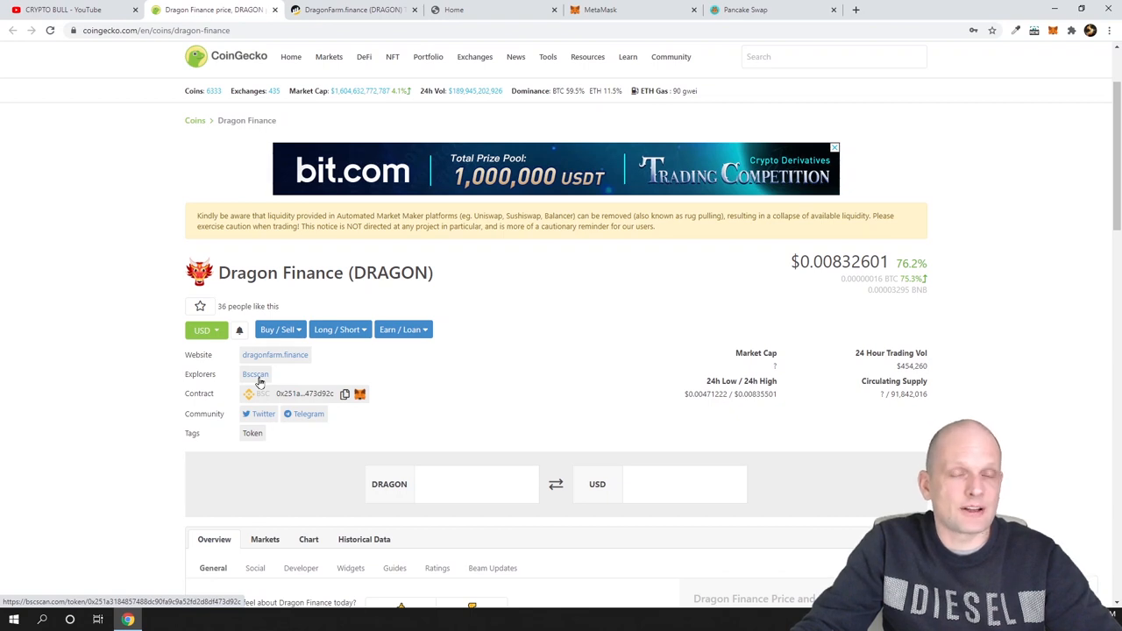
Open a fresh BscScan DragonFarm token page and copy the DRAGON contract address
{"action": "left_click", "coordinate": [254, 374]}
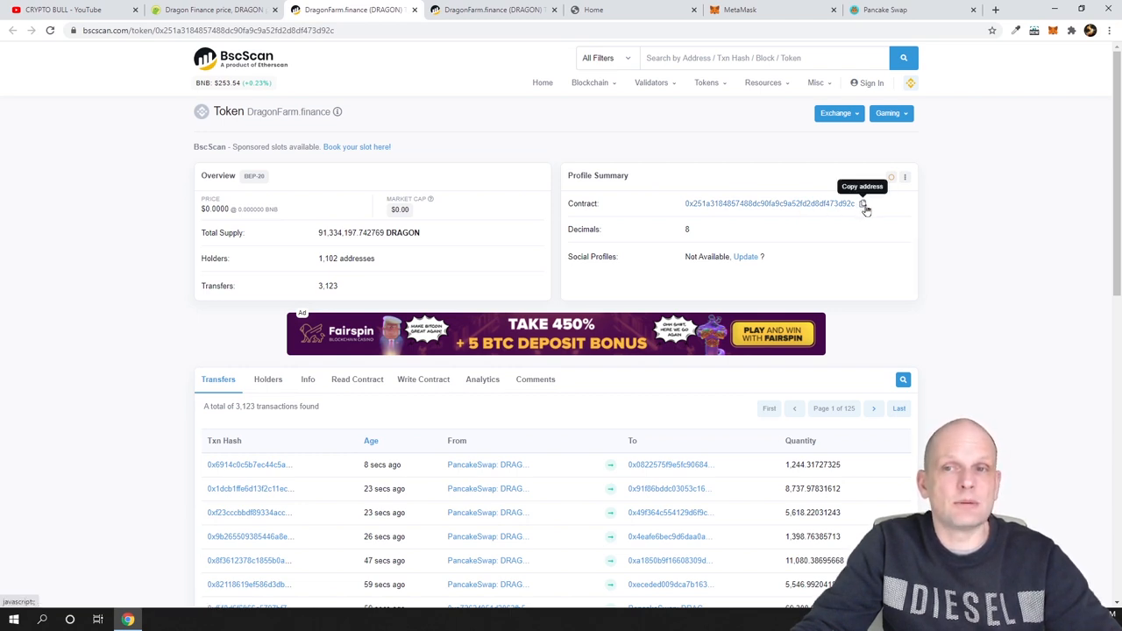
{"action": "left_click", "coordinate": [864, 203]}
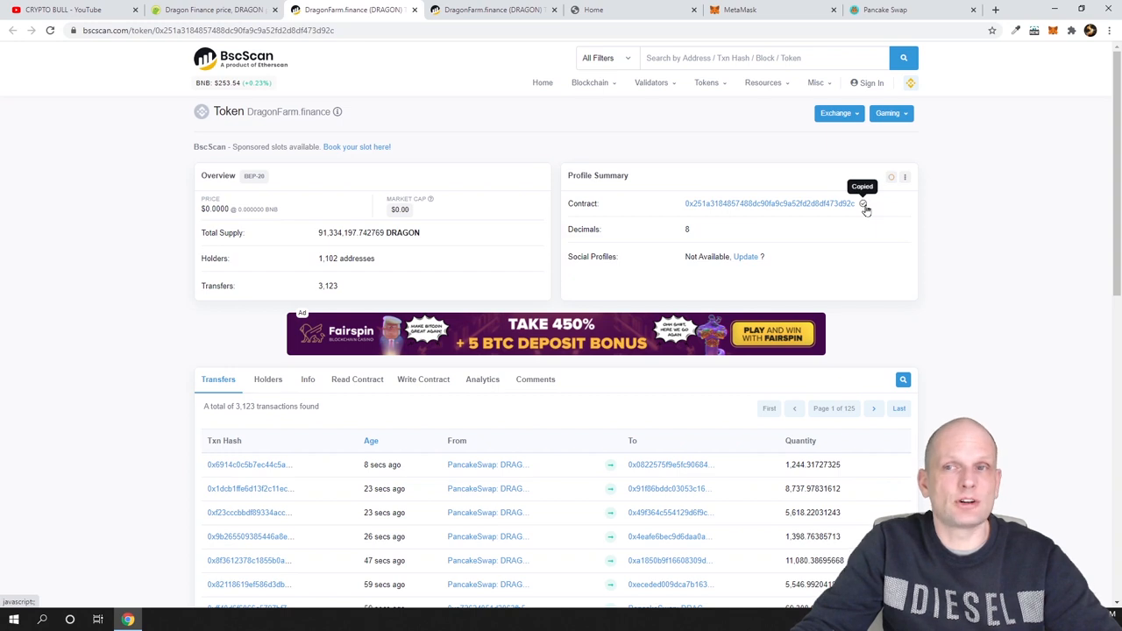
{"action": "left_click", "coordinate": [707, 82]}
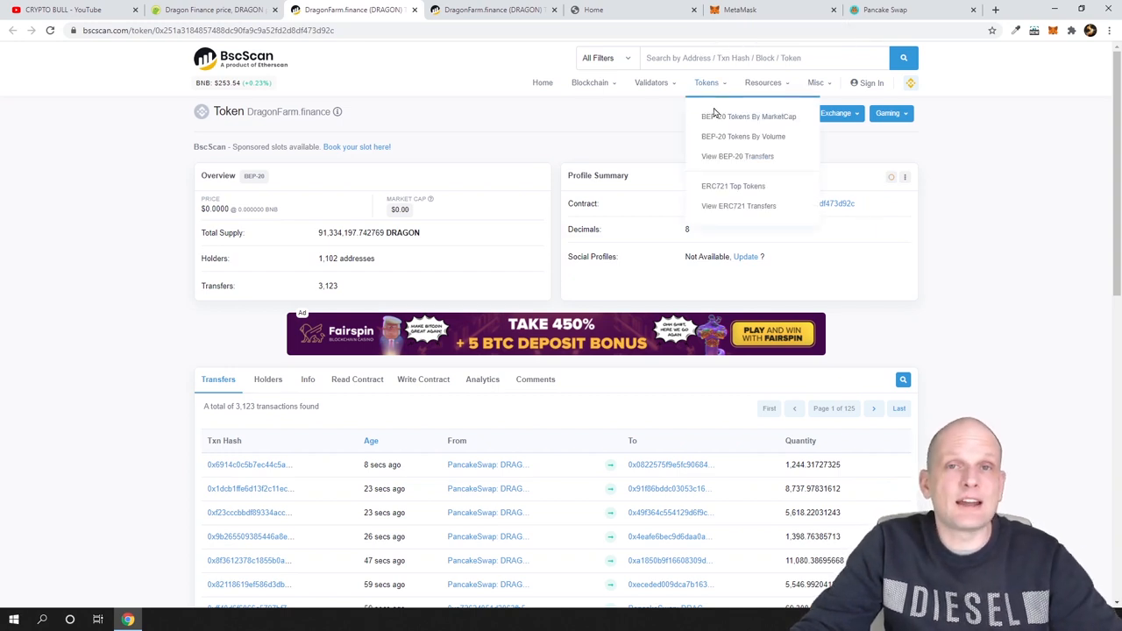
Paste the DRAGON contract into MetaMask's custom token form, which reports it already added
{"action": "left_click", "coordinate": [772, 10]}
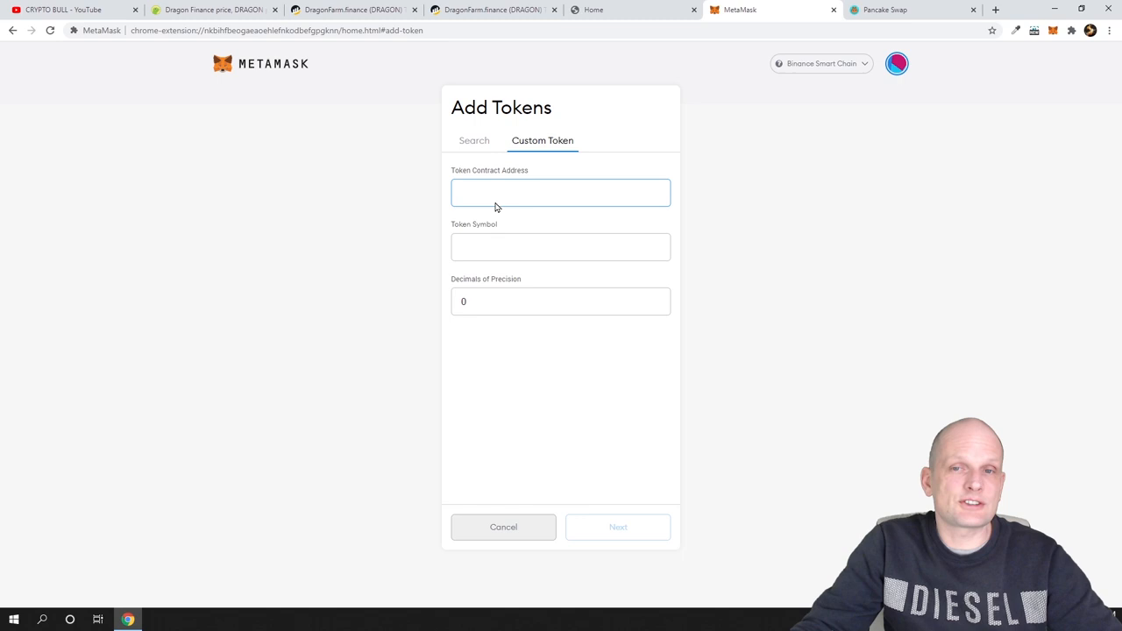
{"action": "type", "text": "51a3184857488dc90fa9c9a52fd2d8df473d92c"}
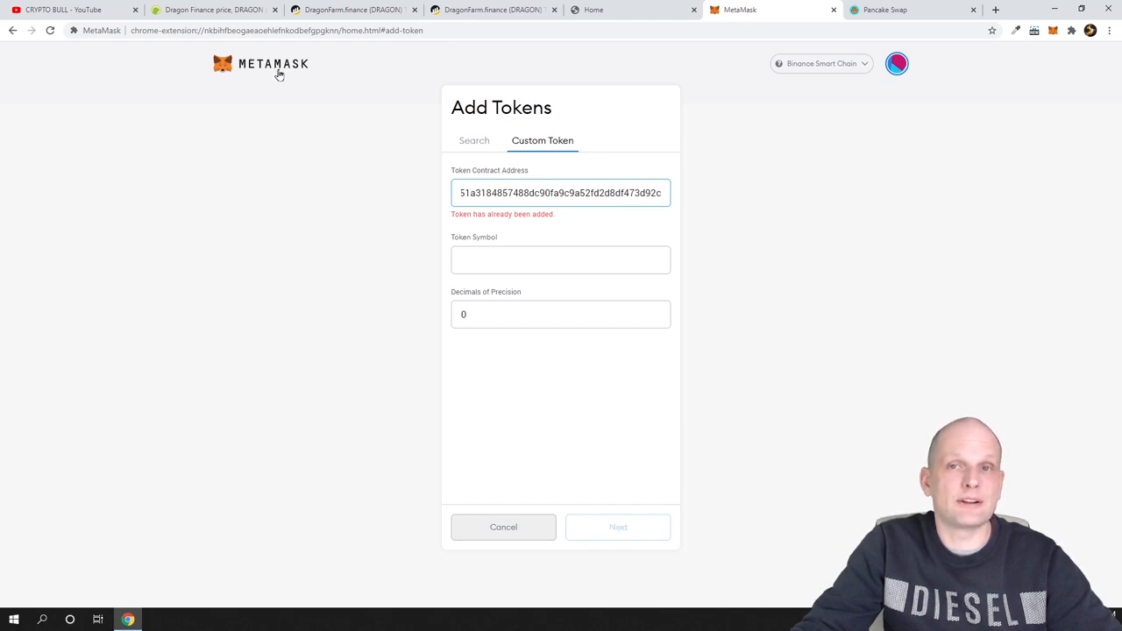
{"action": "left_click", "coordinate": [211, 10]}
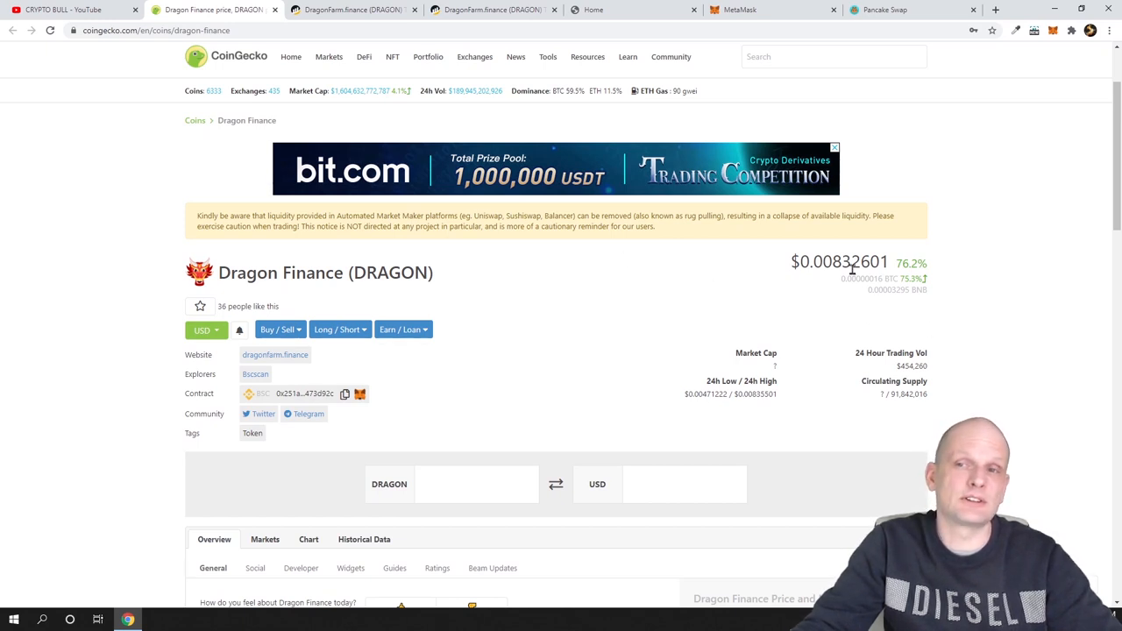
{"action": "double_click", "coordinate": [841, 263]}
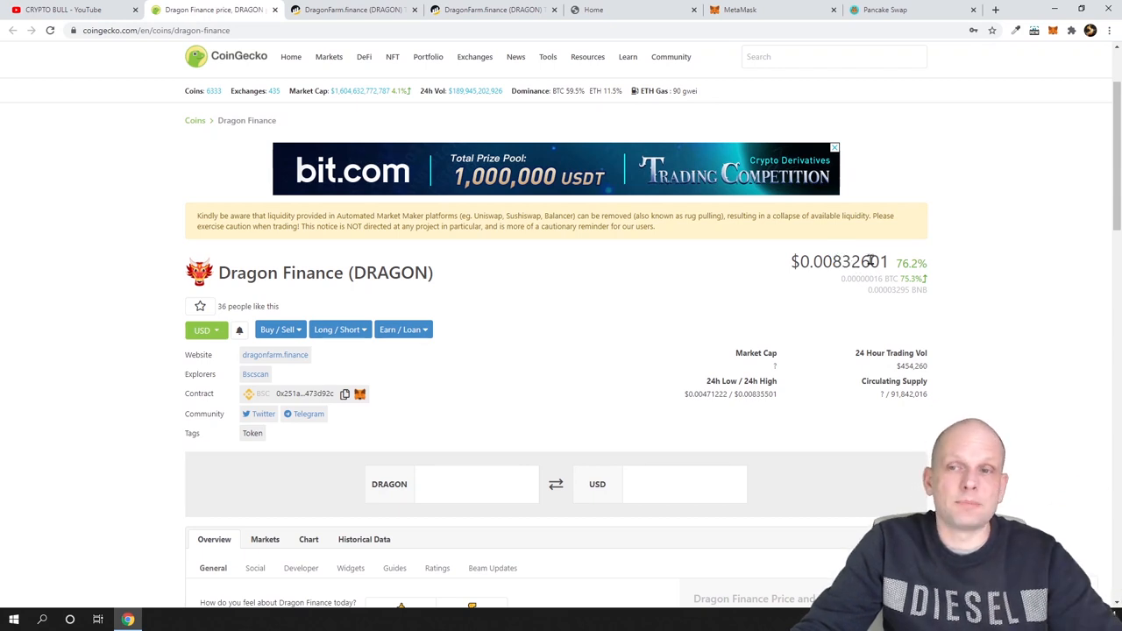
{"action": "double_click", "coordinate": [831, 263]}
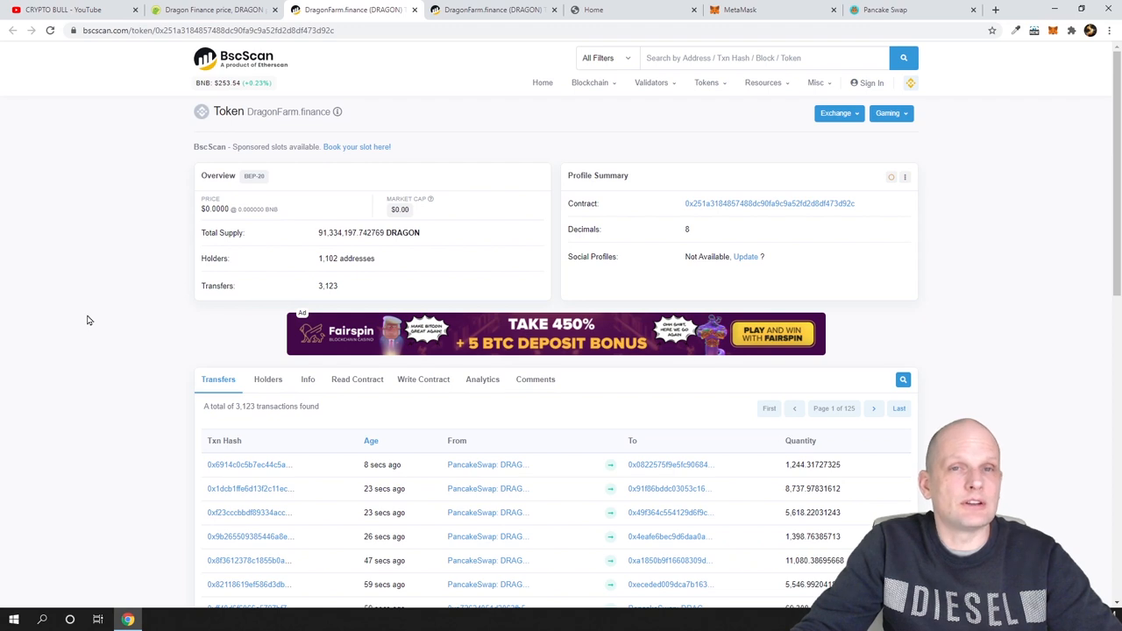
{"action": "mouse_move", "coordinate": [358, 82]}
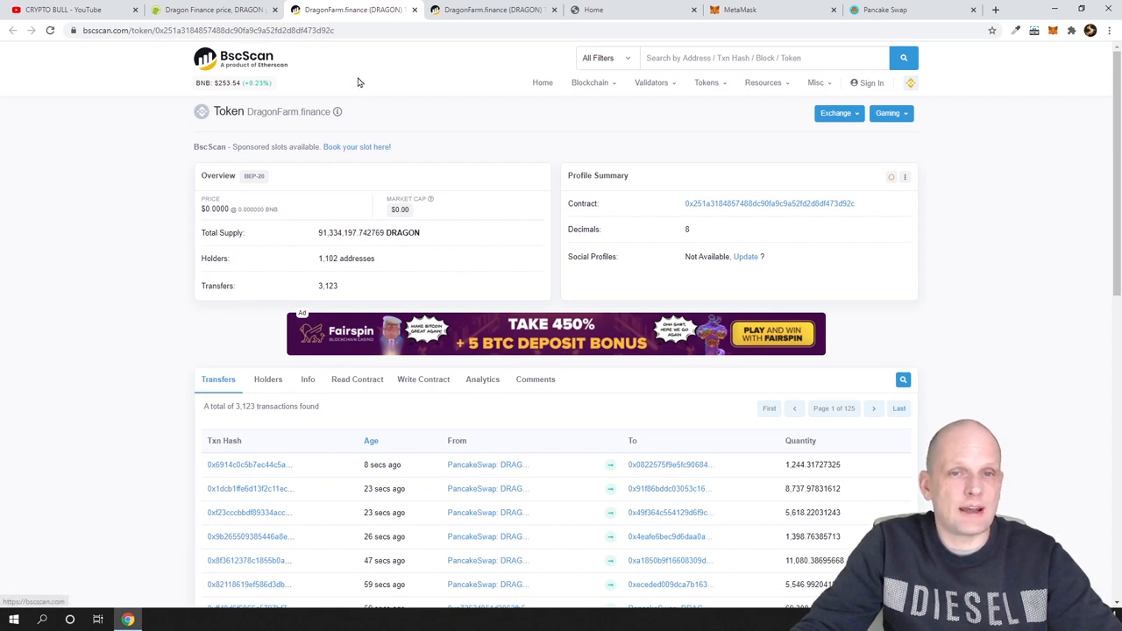
{"action": "mouse_move", "coordinate": [322, 260]}
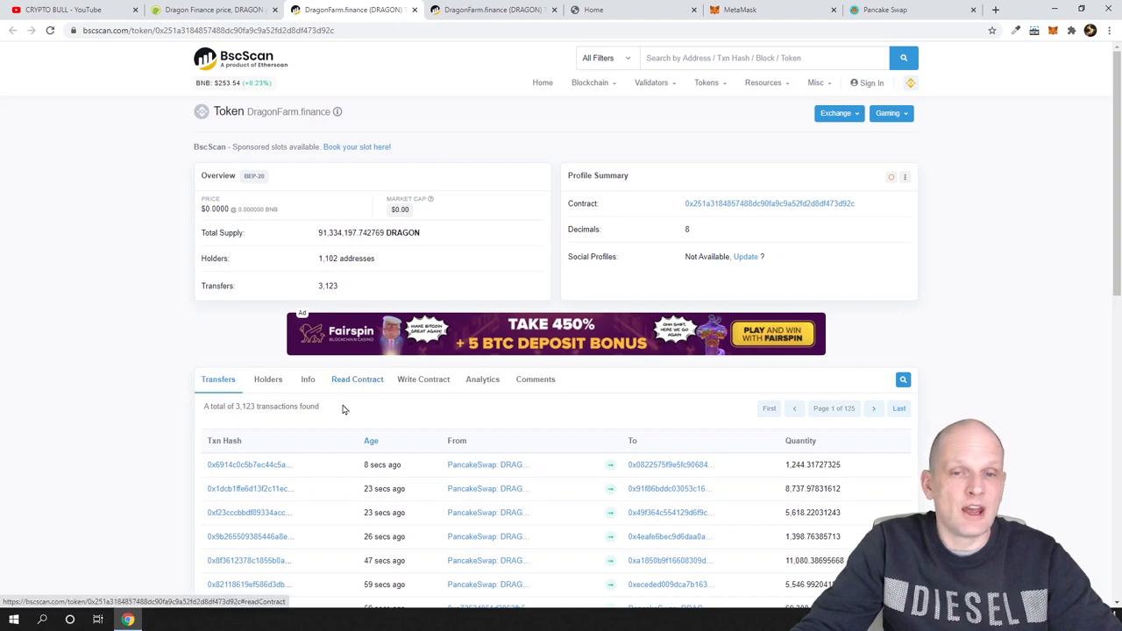
Refresh BscScan's DragonFarm token page and highlight its 1,106 holder count
{"action": "scroll", "scroll_direction": "down", "scroll_amount": 3}
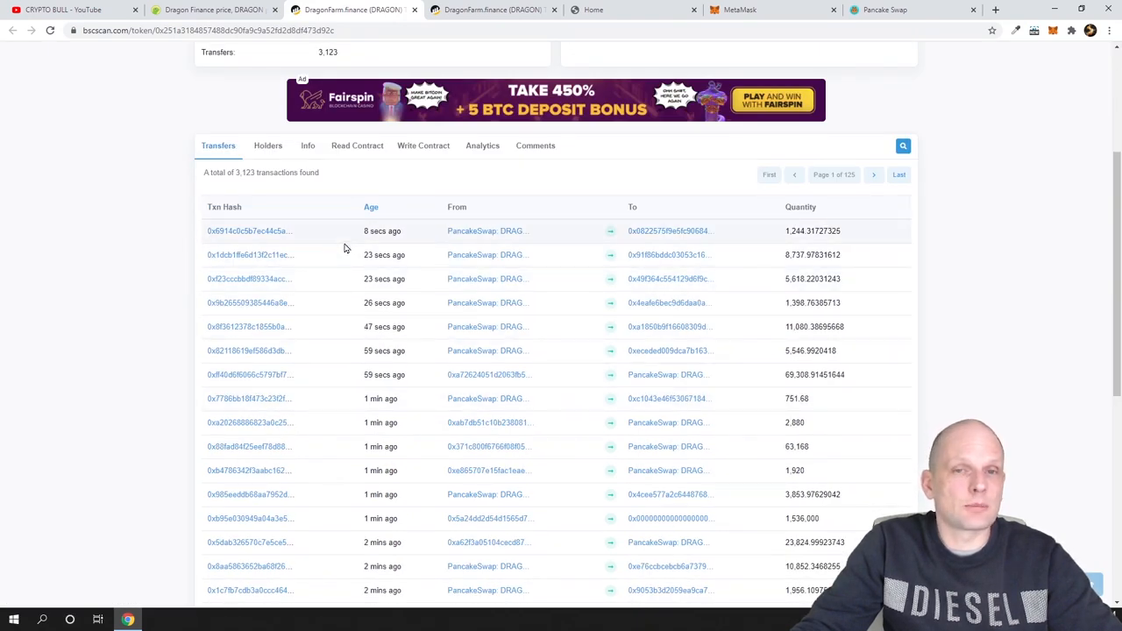
{"action": "mouse_move", "coordinate": [382, 230]}
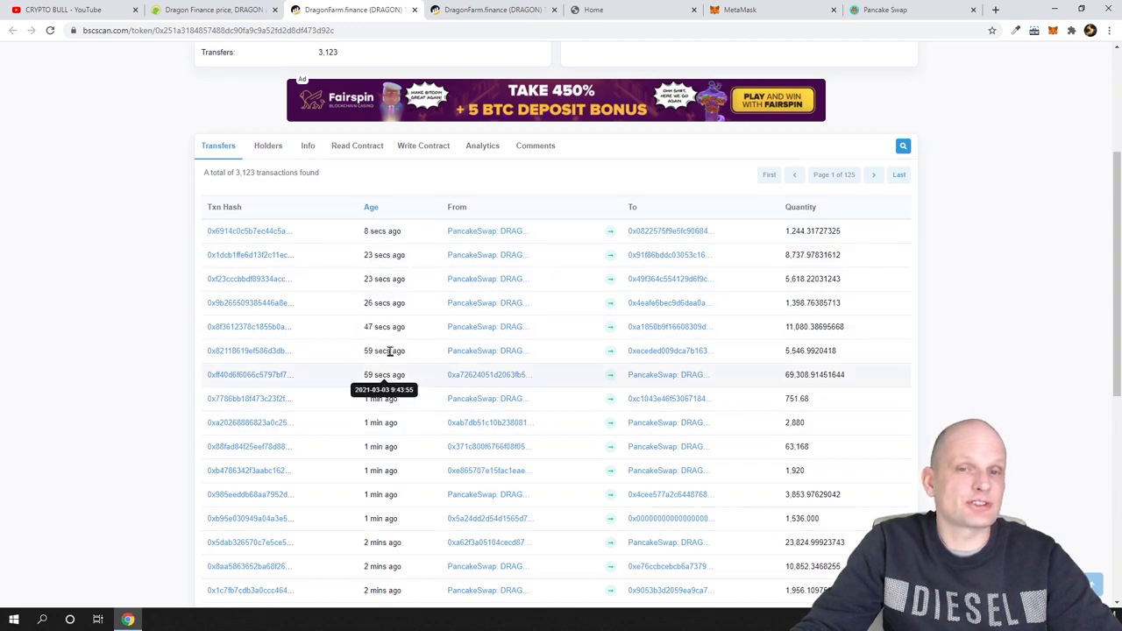
{"action": "mouse_move", "coordinate": [384, 303]}
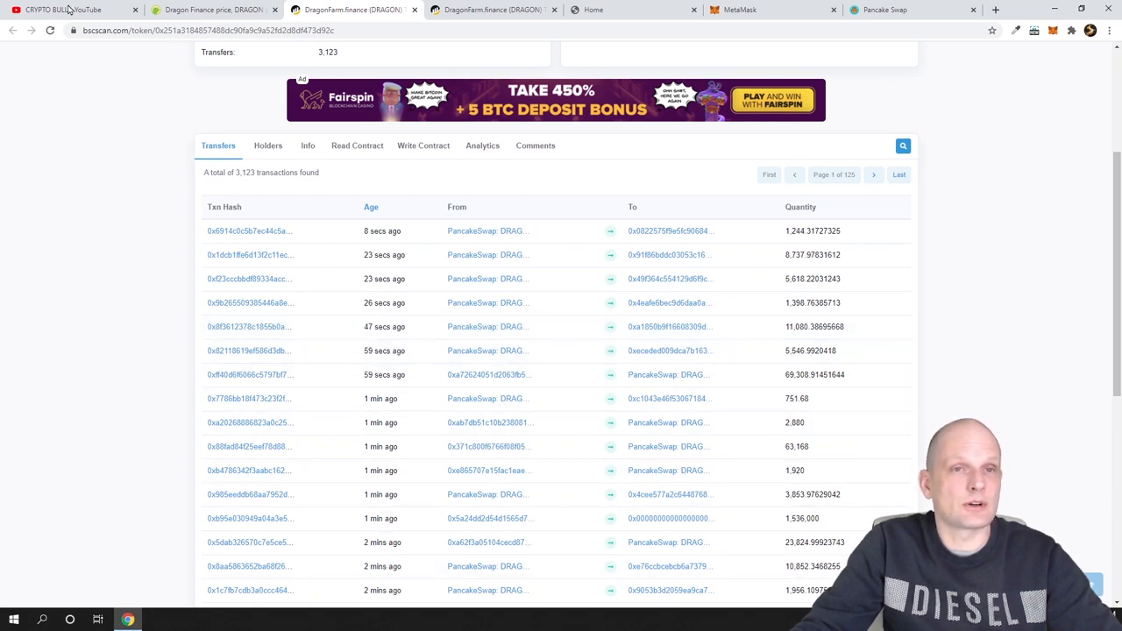
{"action": "left_click", "coordinate": [249, 303]}
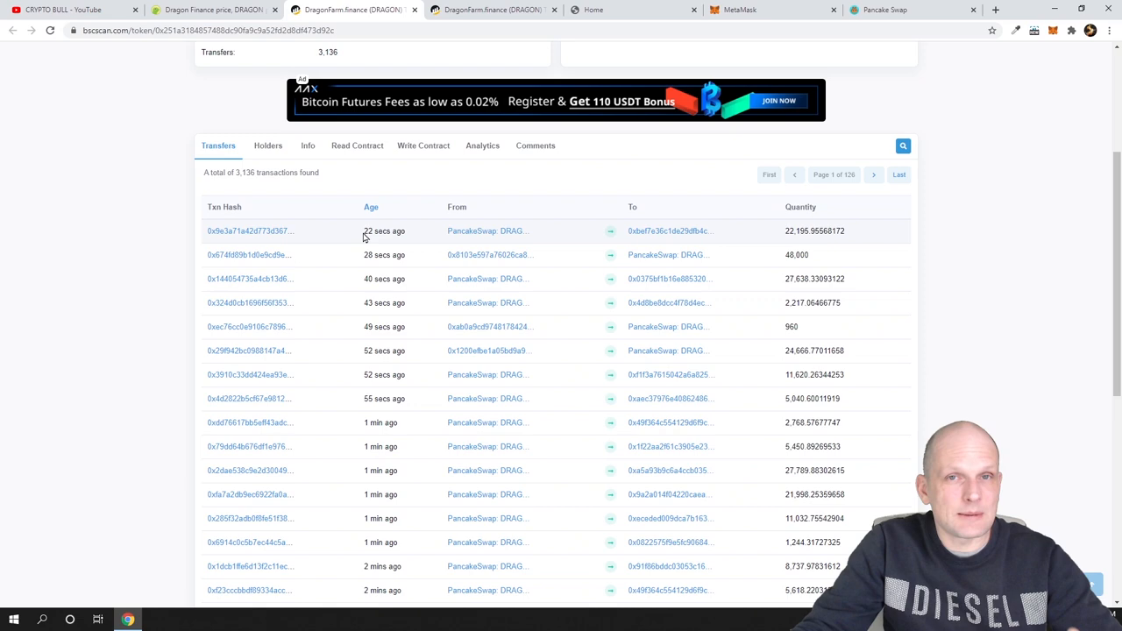
{"action": "mouse_move", "coordinate": [383, 230]}
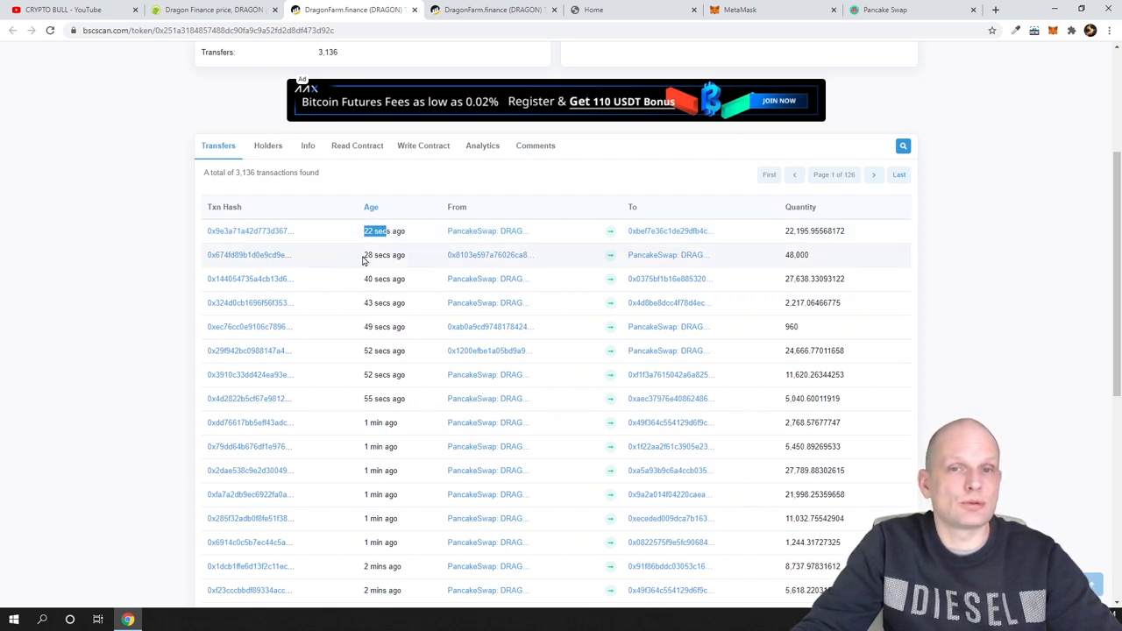
{"action": "scroll", "scroll_direction": "up", "scroll_amount": 3}
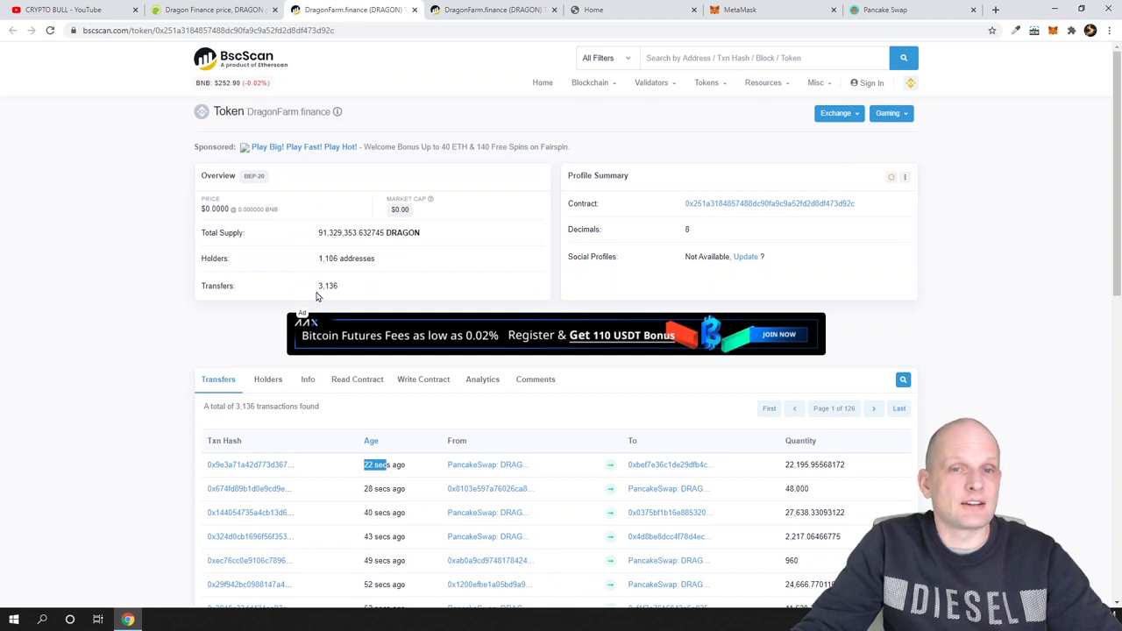
{"action": "mouse_move", "coordinate": [322, 257]}
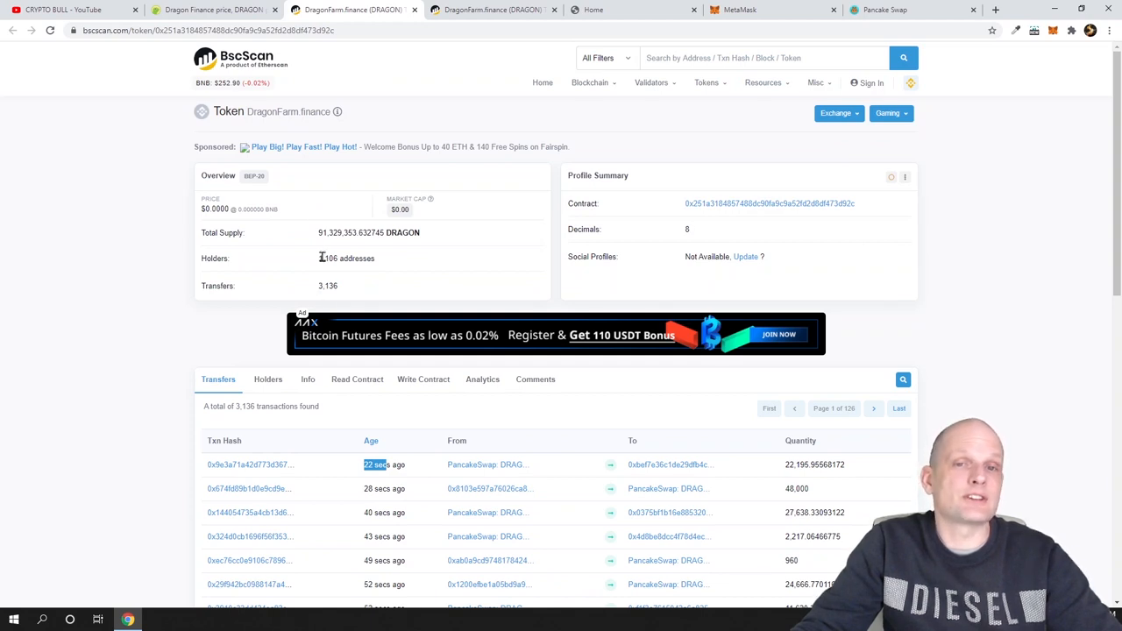
{"action": "double_click", "coordinate": [329, 258]}
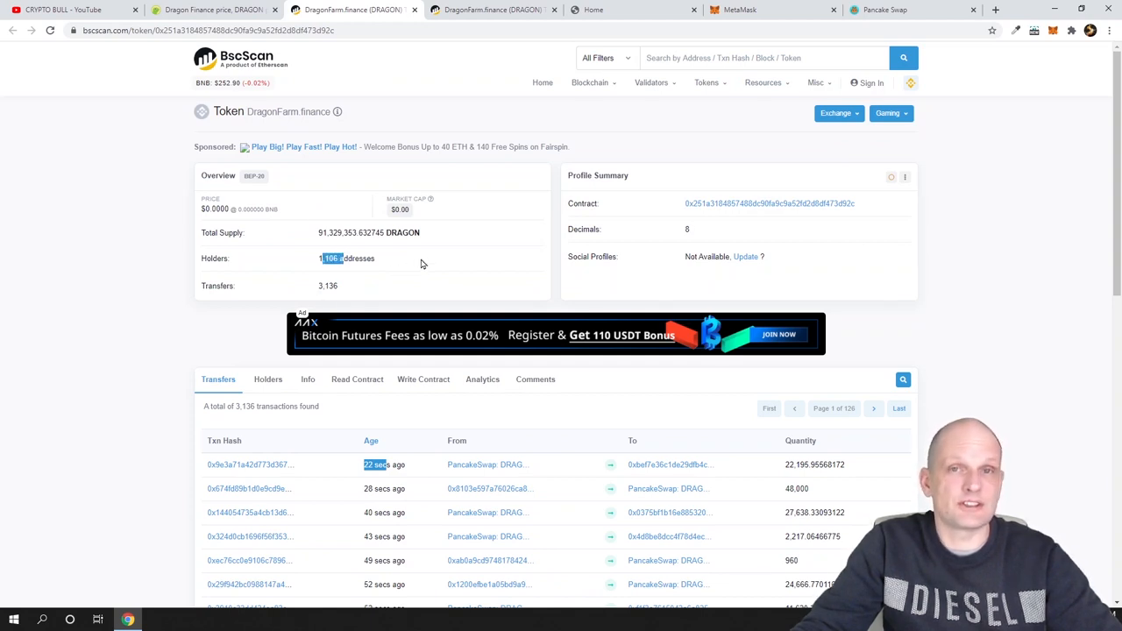
{"action": "mouse_move", "coordinate": [429, 259]}
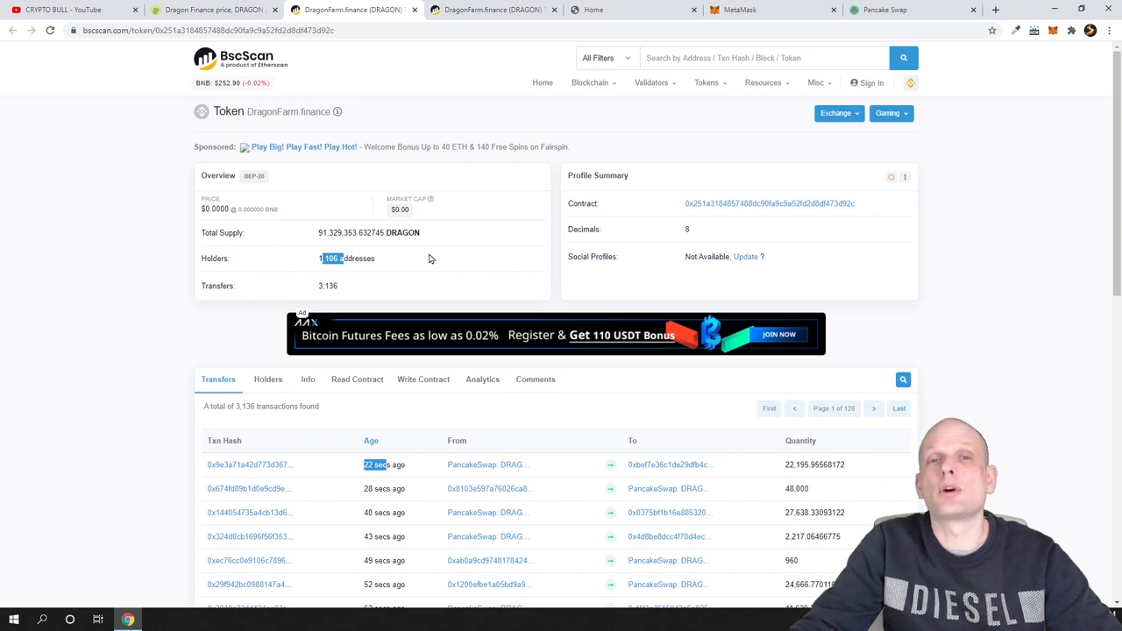
{"action": "mouse_move", "coordinate": [406, 210]}
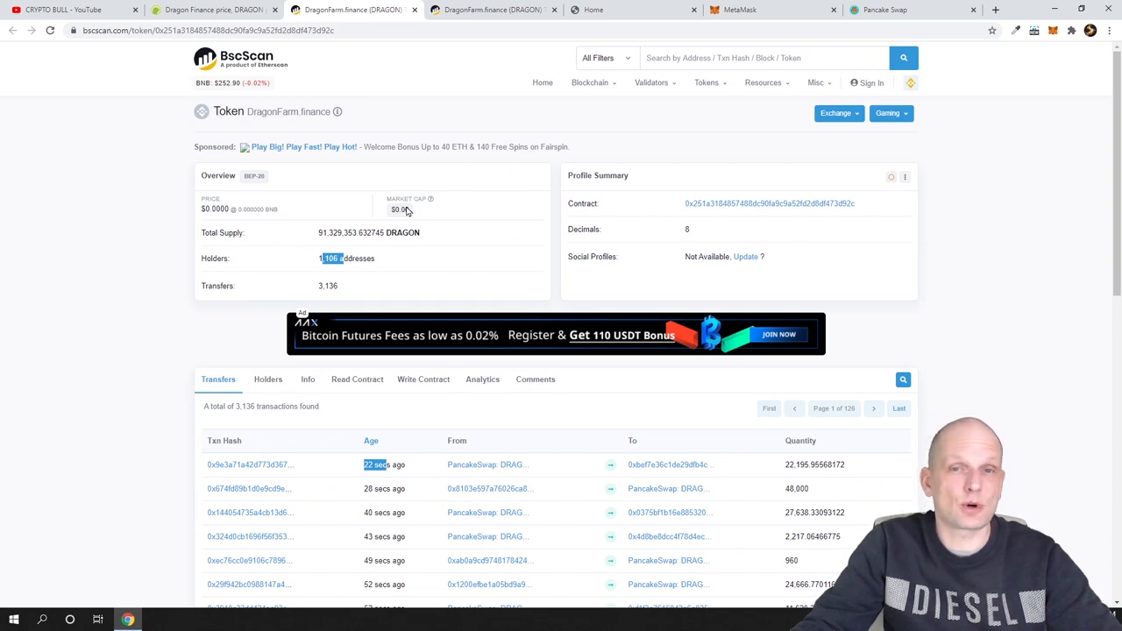
{"action": "left_click", "coordinate": [211, 10]}
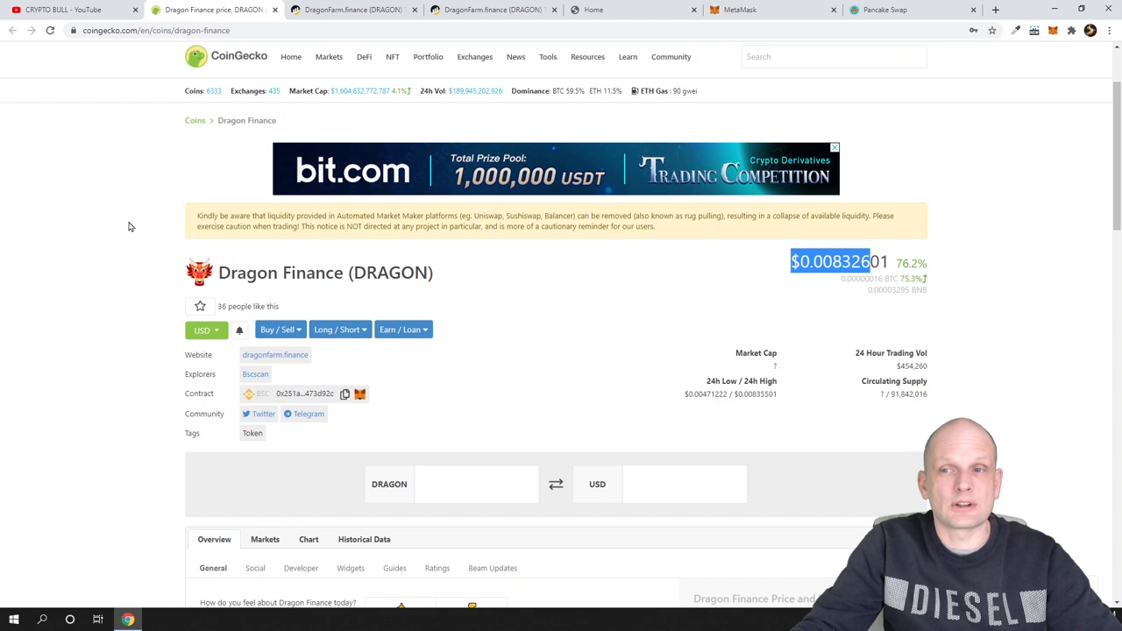
Open the DragonFarm homepage and highlight 'DYOR' in its risk disclaimer
{"action": "left_click", "coordinate": [276, 355]}
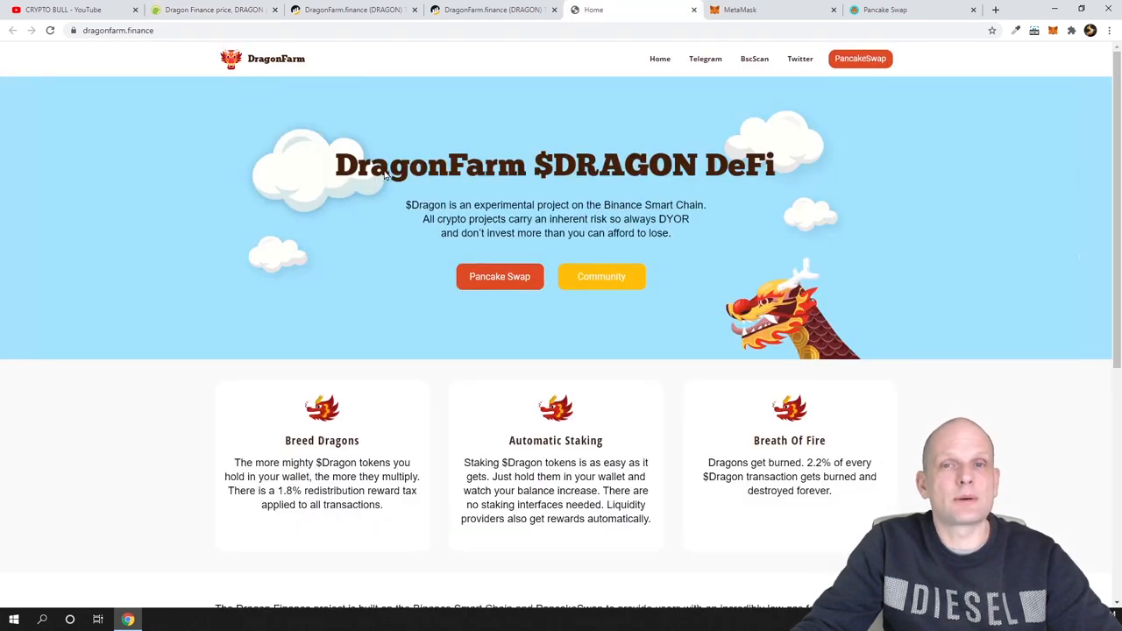
{"action": "mouse_move", "coordinate": [397, 219]}
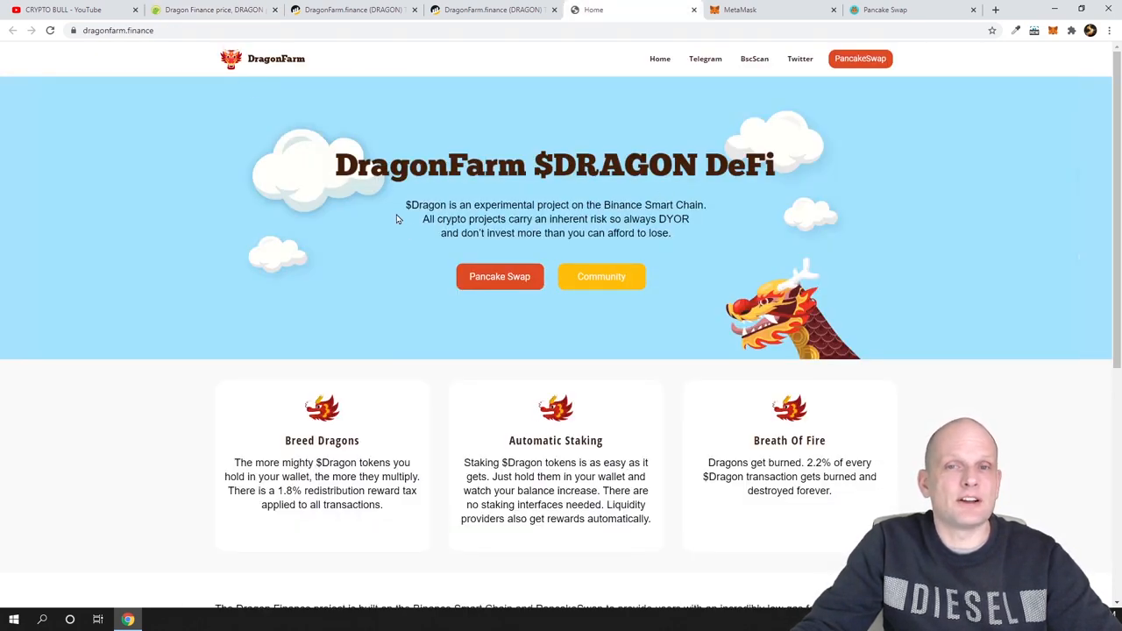
{"action": "mouse_move", "coordinate": [592, 217]}
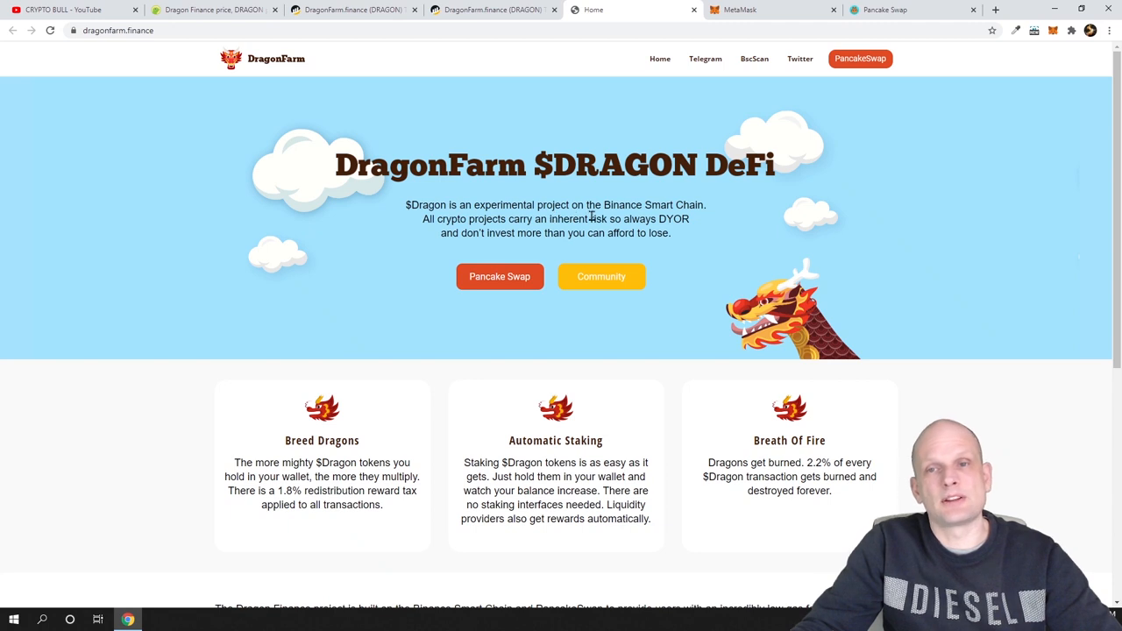
{"action": "mouse_move", "coordinate": [469, 229]}
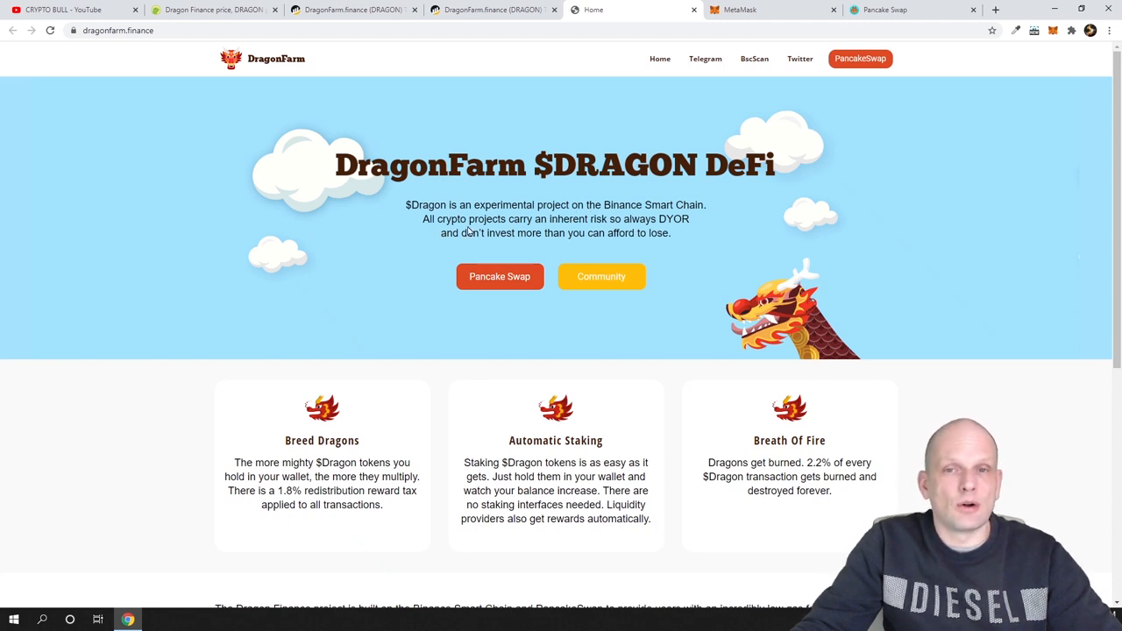
{"action": "mouse_move", "coordinate": [600, 225]}
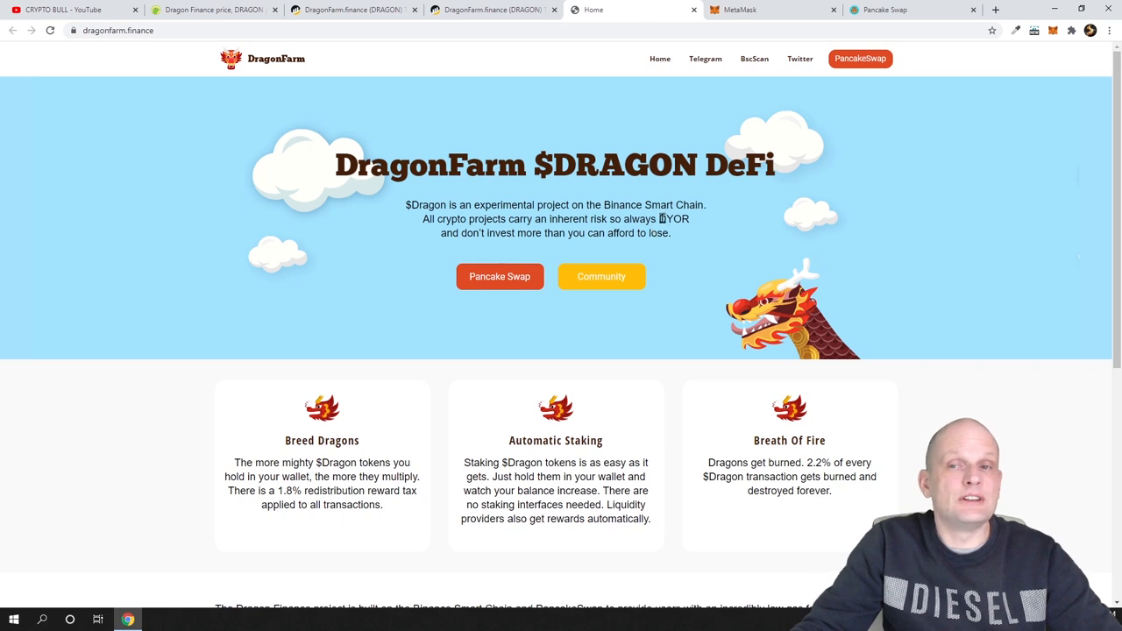
{"action": "double_click", "coordinate": [673, 219]}
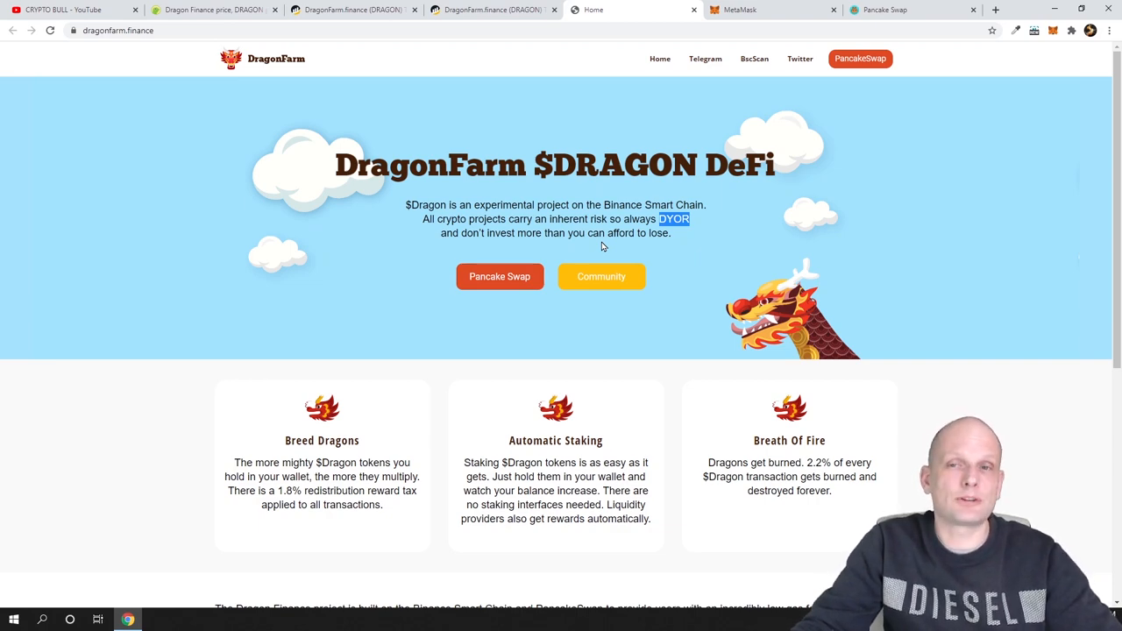
{"action": "mouse_move", "coordinate": [260, 178]}
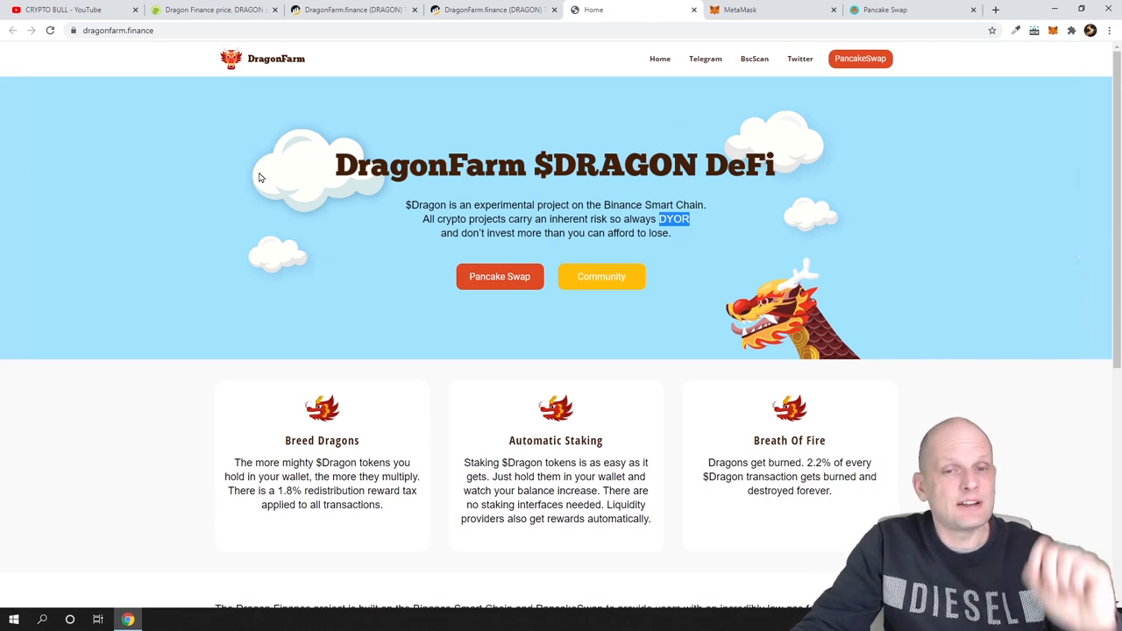
Scroll the DragonFarm homepage down to the Breed Dragons, Automatic Staking and Breath Of Fire cards
{"action": "scroll", "scroll_direction": "down", "scroll_amount": 3}
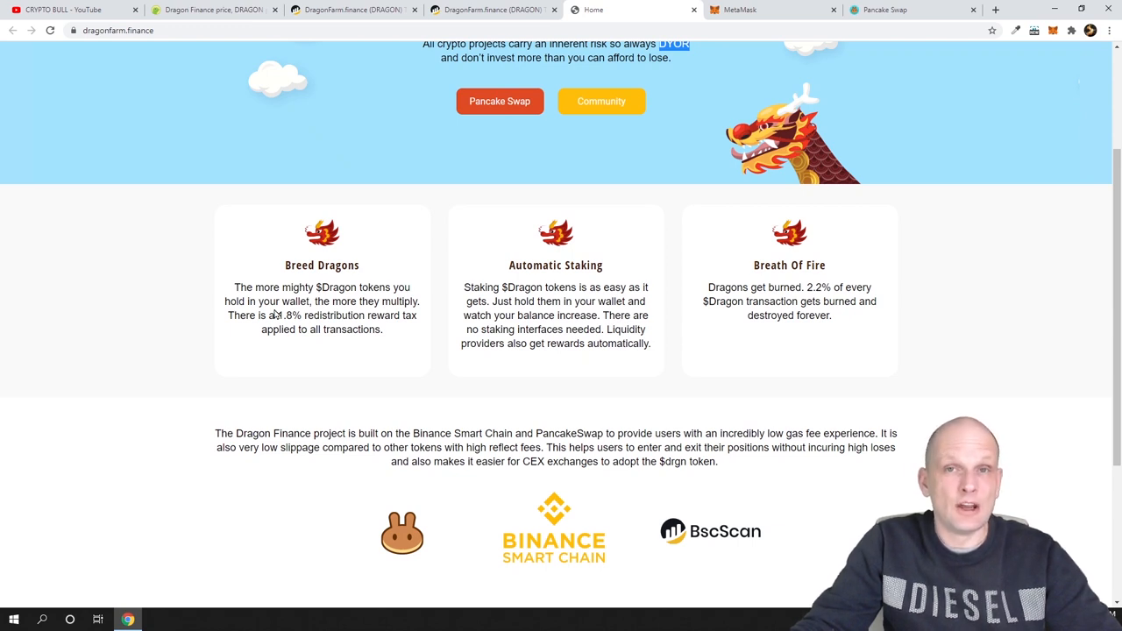
{"action": "mouse_move", "coordinate": [302, 282]}
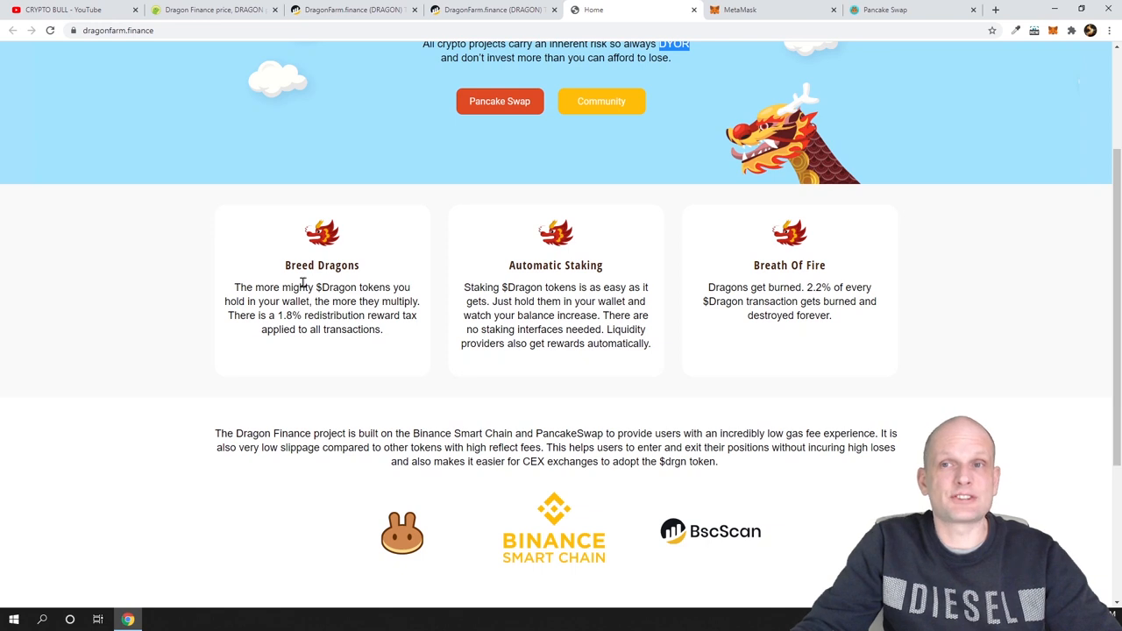
{"action": "mouse_move", "coordinate": [750, 53]}
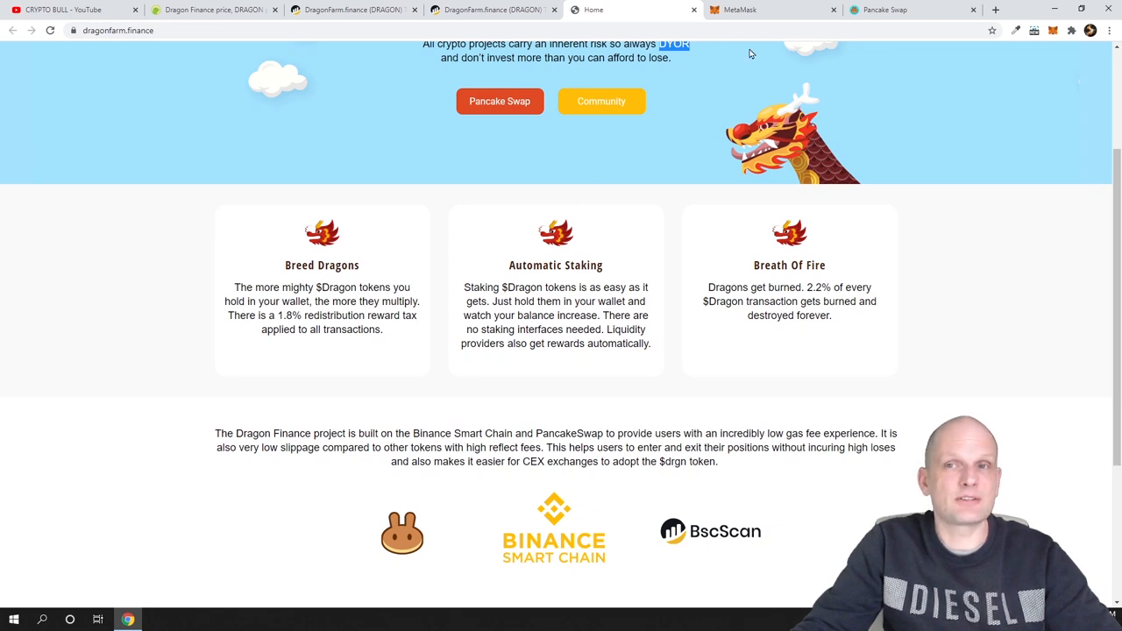
View MetaMask's Assets list showing 8.3281 BNB and 105,939.613 DRAGON
{"action": "left_click", "coordinate": [772, 10]}
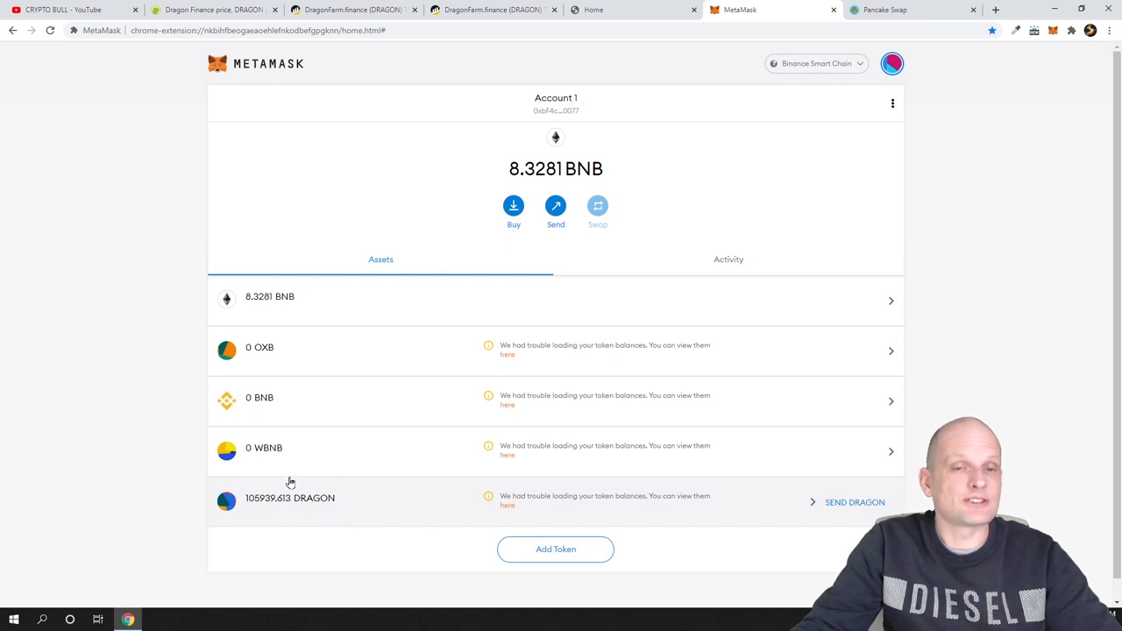
{"action": "mouse_move", "coordinate": [359, 502]}
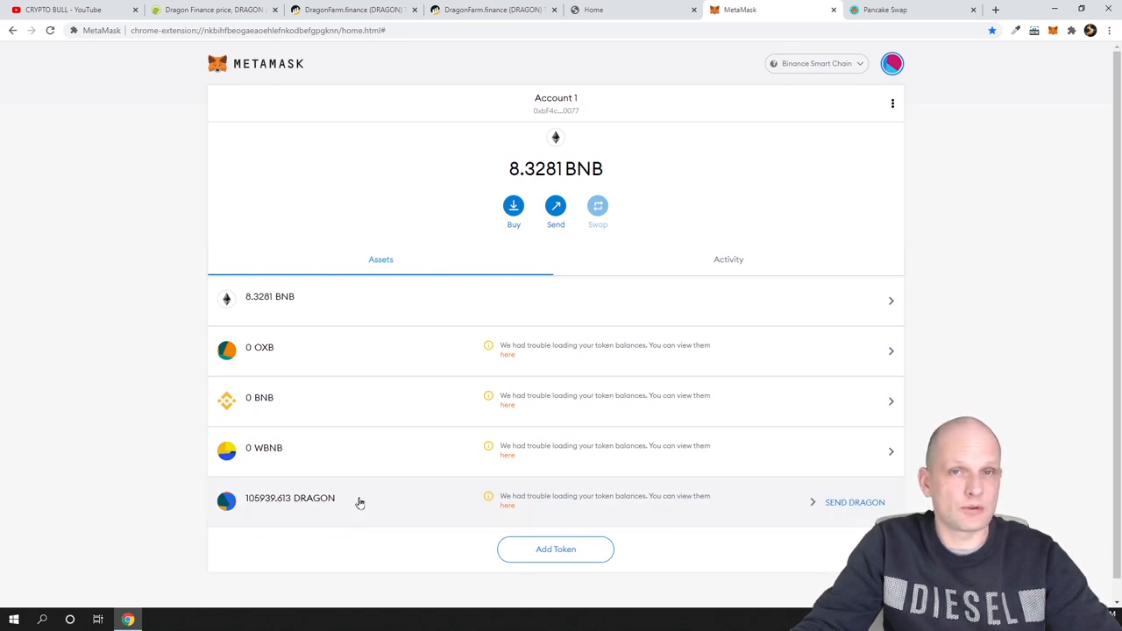
{"action": "mouse_move", "coordinate": [259, 536]}
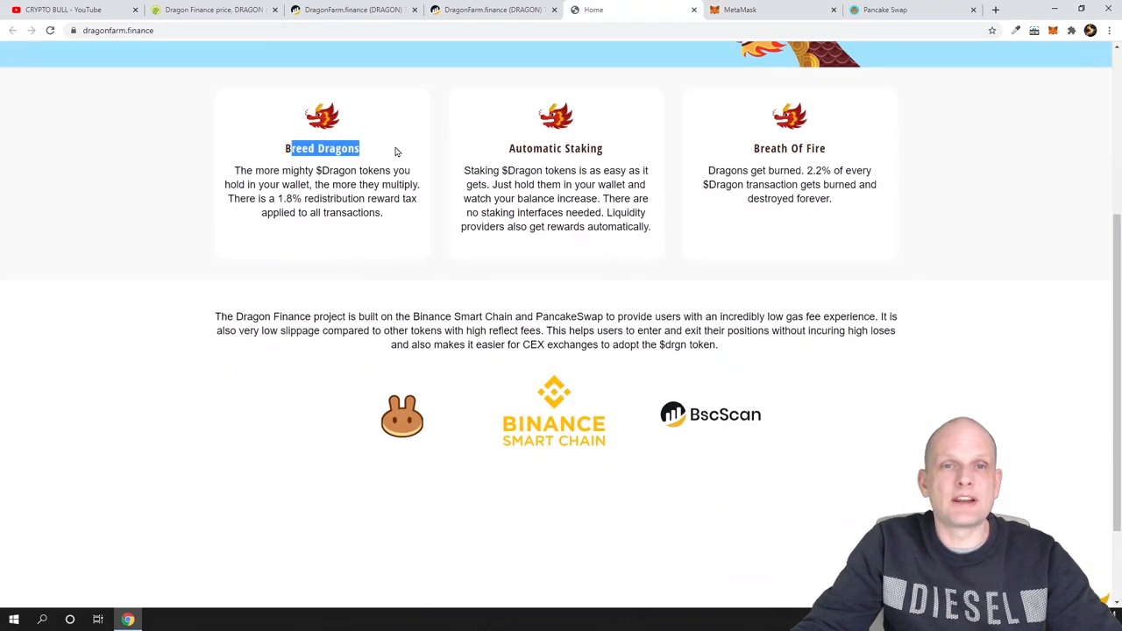
Highlight the 1.8% redistribution reward sentence and the Automatic Staking heading and description
{"action": "left_click_drag", "start_coordinate": [290, 148], "coordinate": [377, 170]}
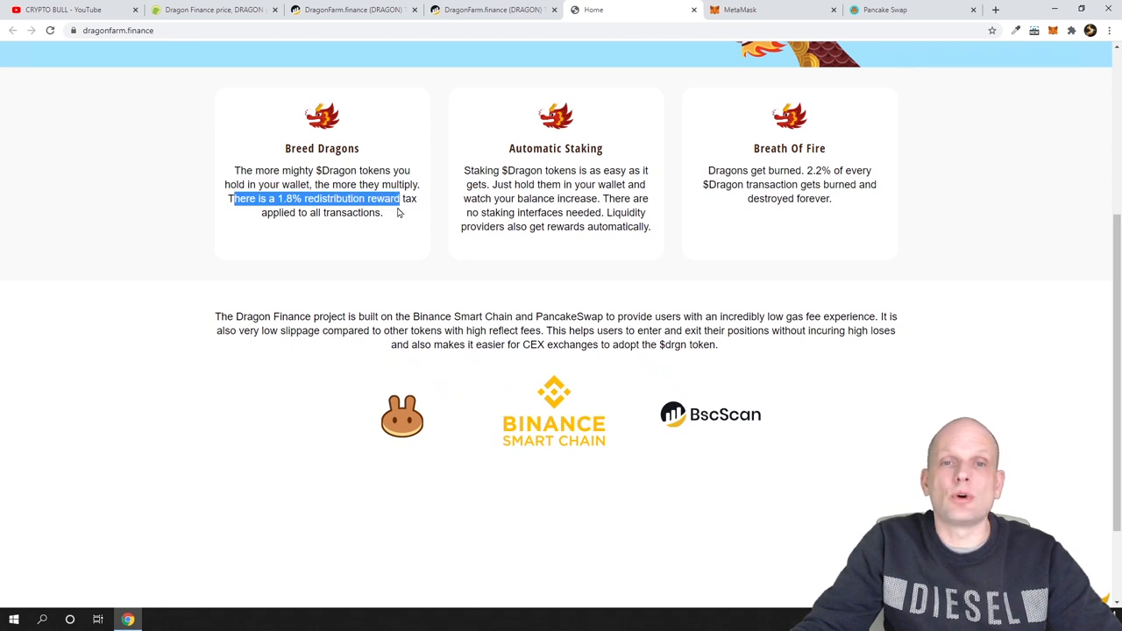
{"action": "double_click", "coordinate": [556, 148]}
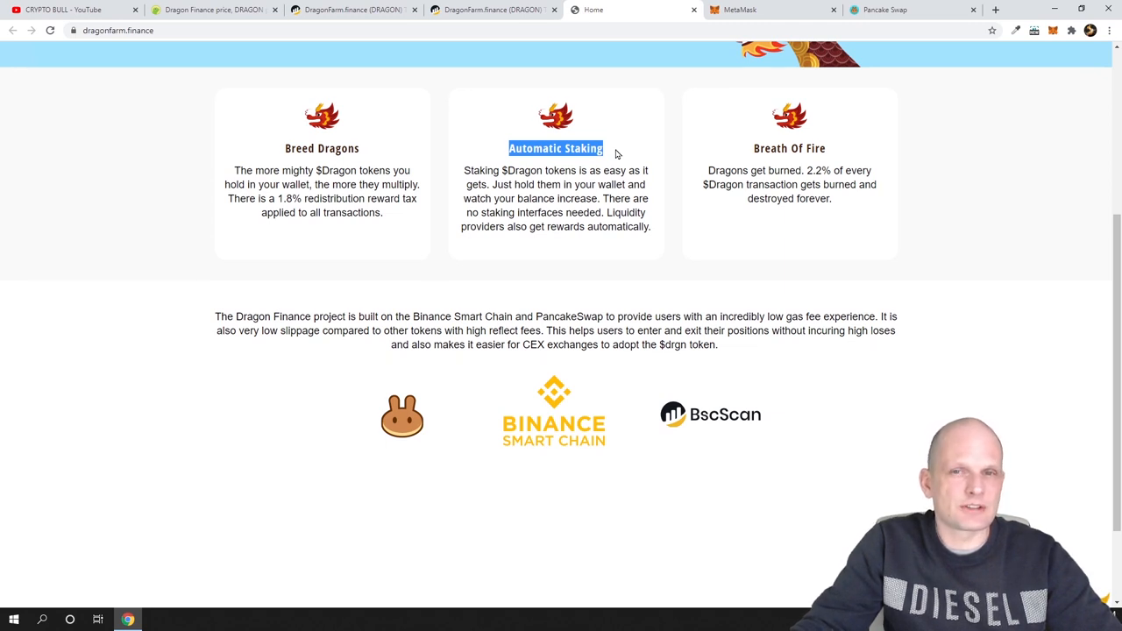
{"action": "mouse_move", "coordinate": [465, 176]}
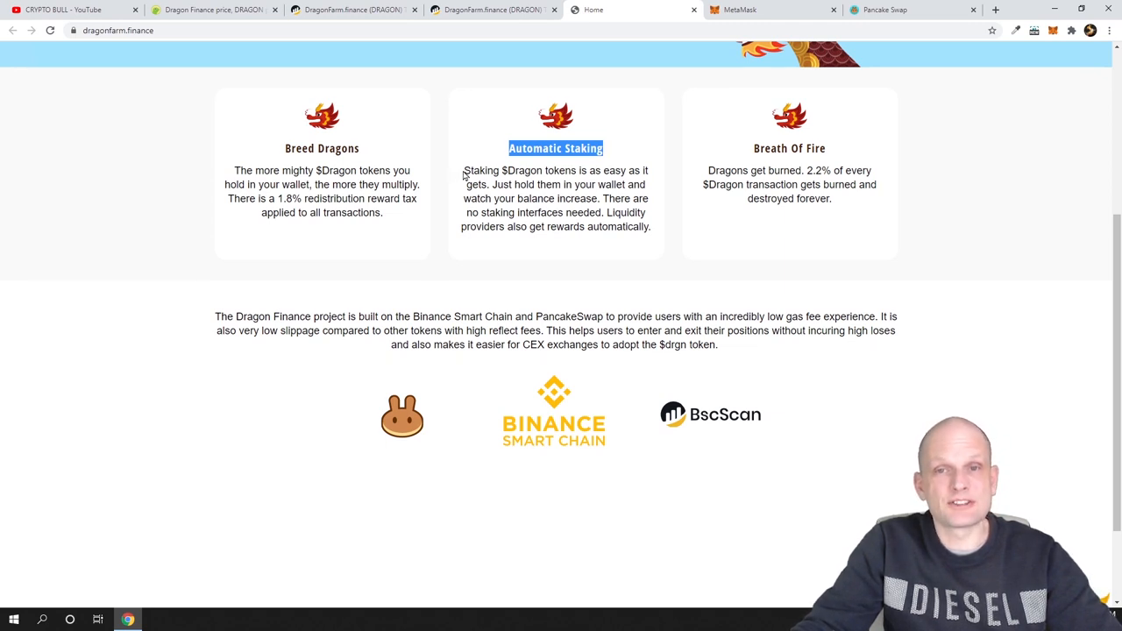
{"action": "left_click_drag", "start_coordinate": [464, 170], "coordinate": [636, 170]}
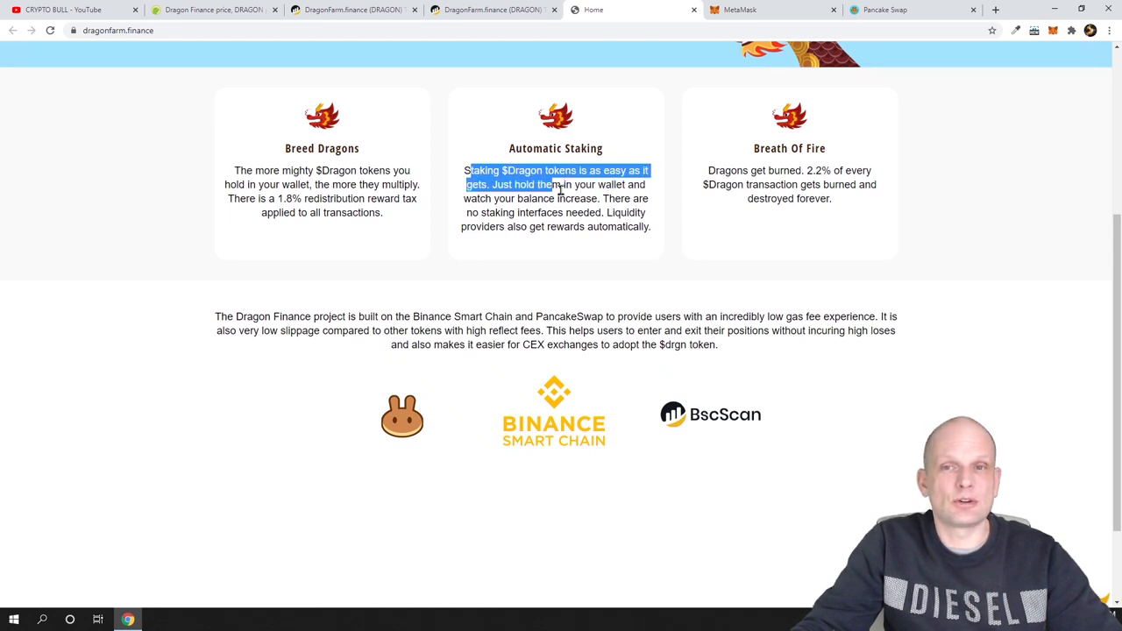
{"action": "left_click_drag", "start_coordinate": [560, 185], "coordinate": [530, 198]}
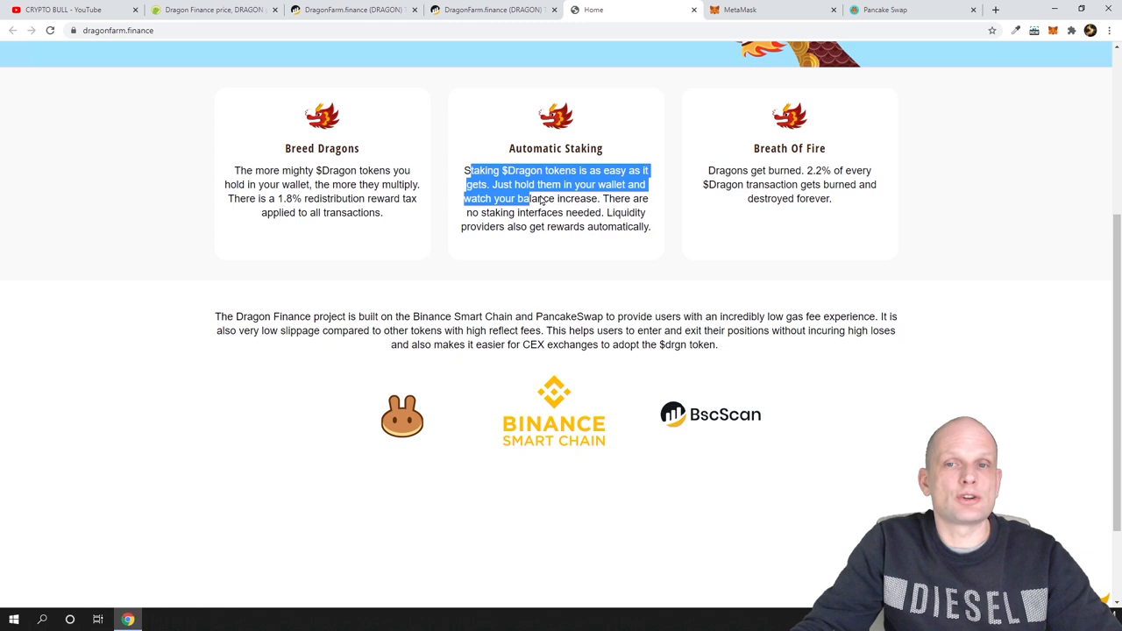
{"action": "left_click_drag", "start_coordinate": [531, 198], "coordinate": [526, 213]}
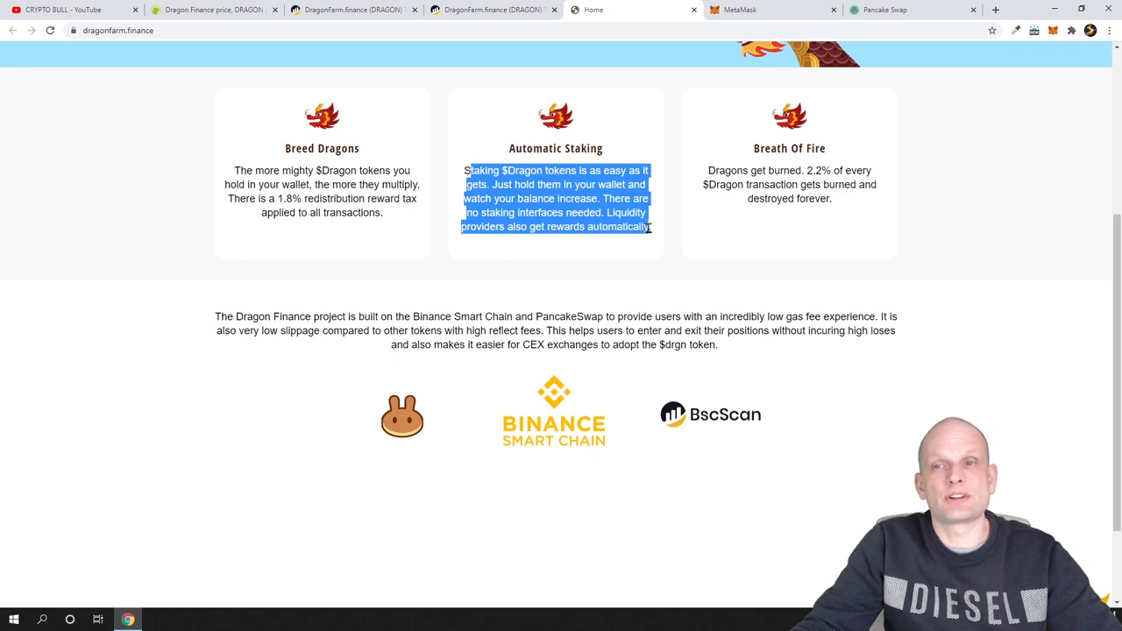
{"action": "mouse_move", "coordinate": [756, 147]}
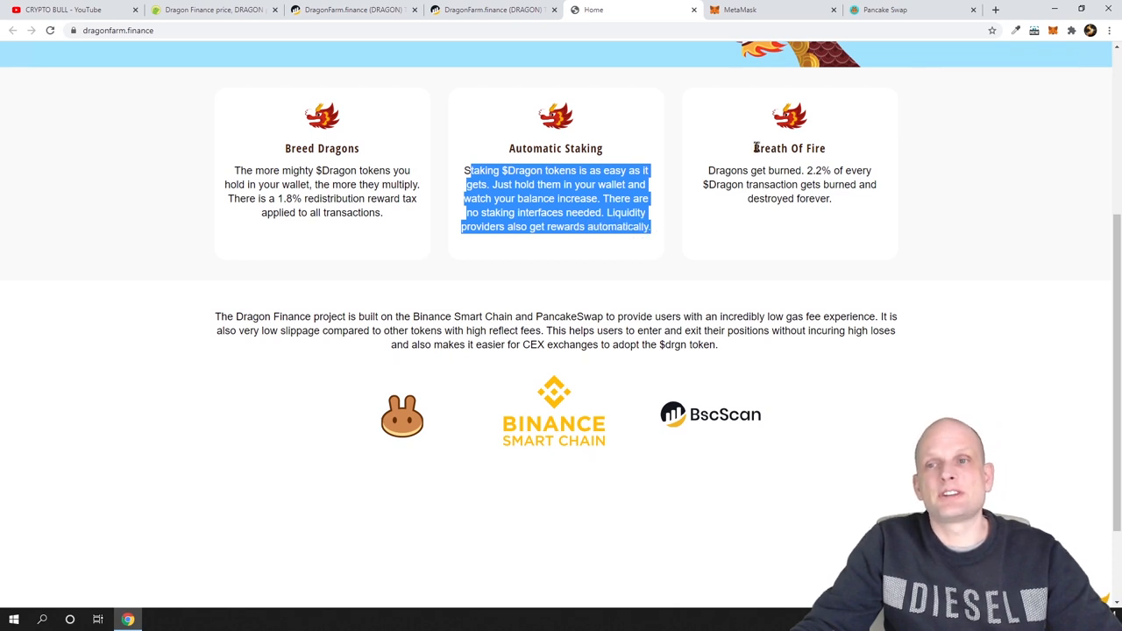
Highlight 'Breath Of Fire', scroll to the footer, and return to MetaMask's asset list
{"action": "double_click", "coordinate": [788, 148]}
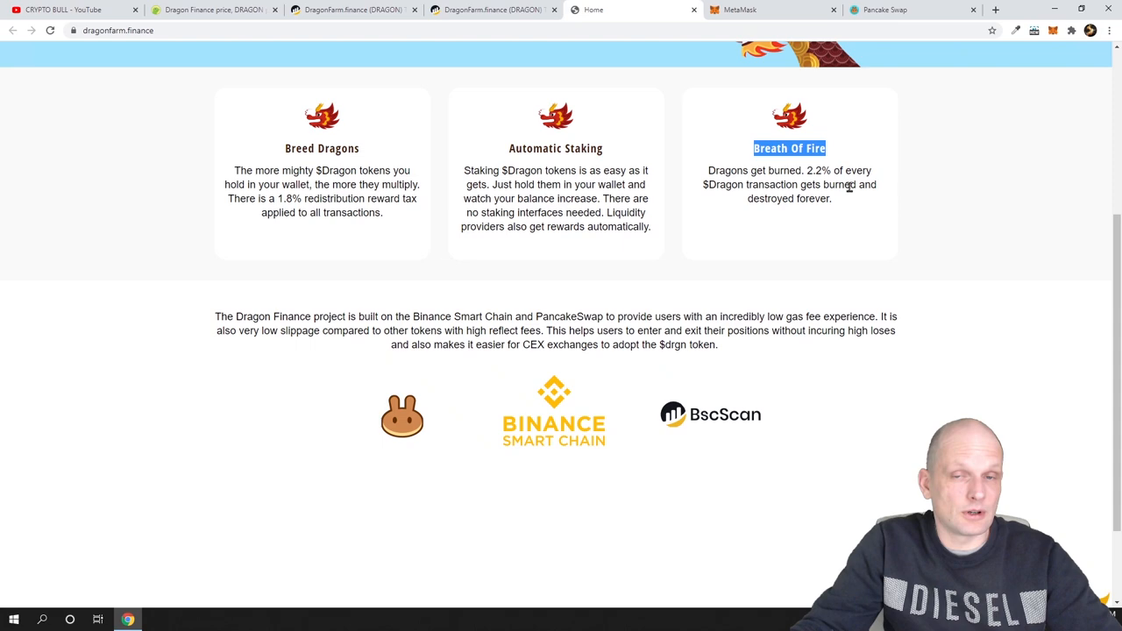
{"action": "mouse_move", "coordinate": [406, 281]}
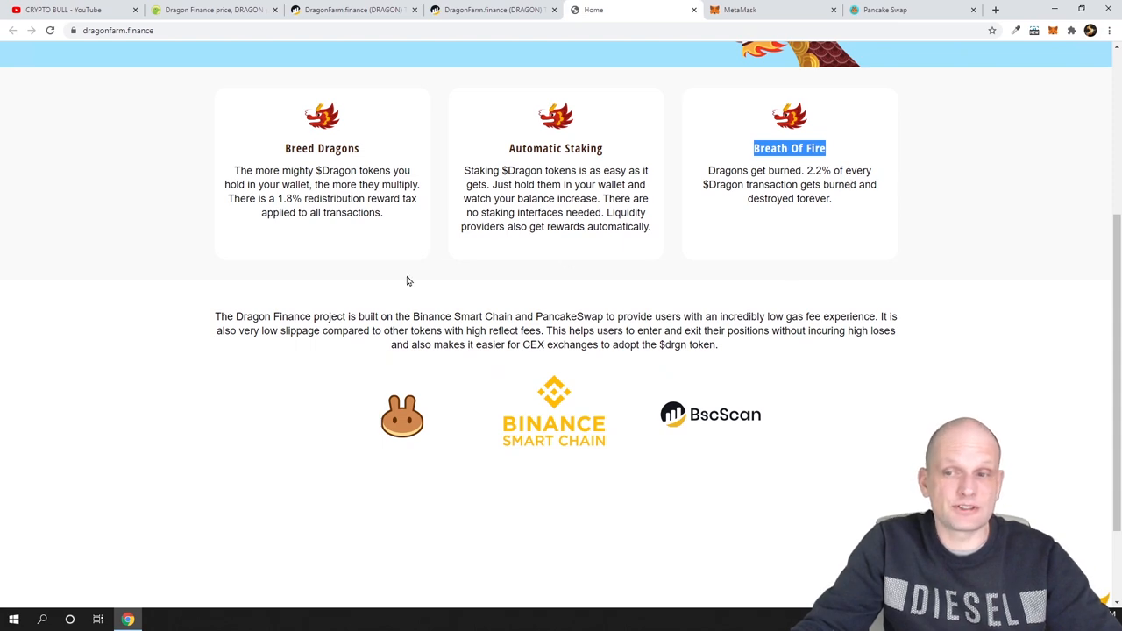
{"action": "scroll", "scroll_direction": "down", "scroll_amount": 3}
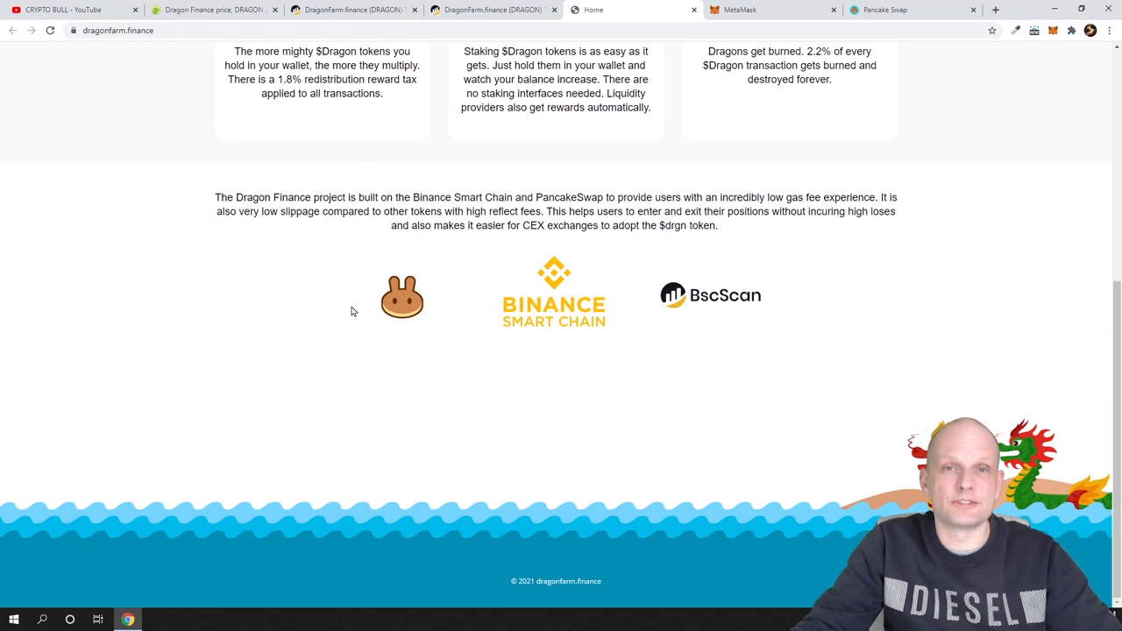
{"action": "left_click", "coordinate": [772, 10]}
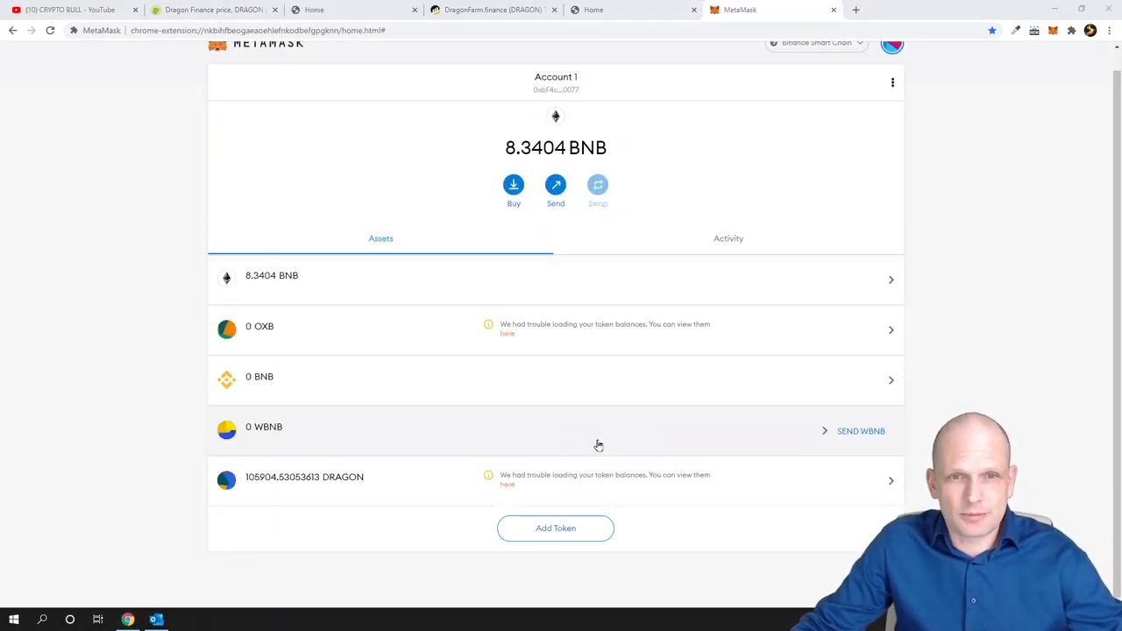
{"action": "mouse_move", "coordinate": [480, 463]}
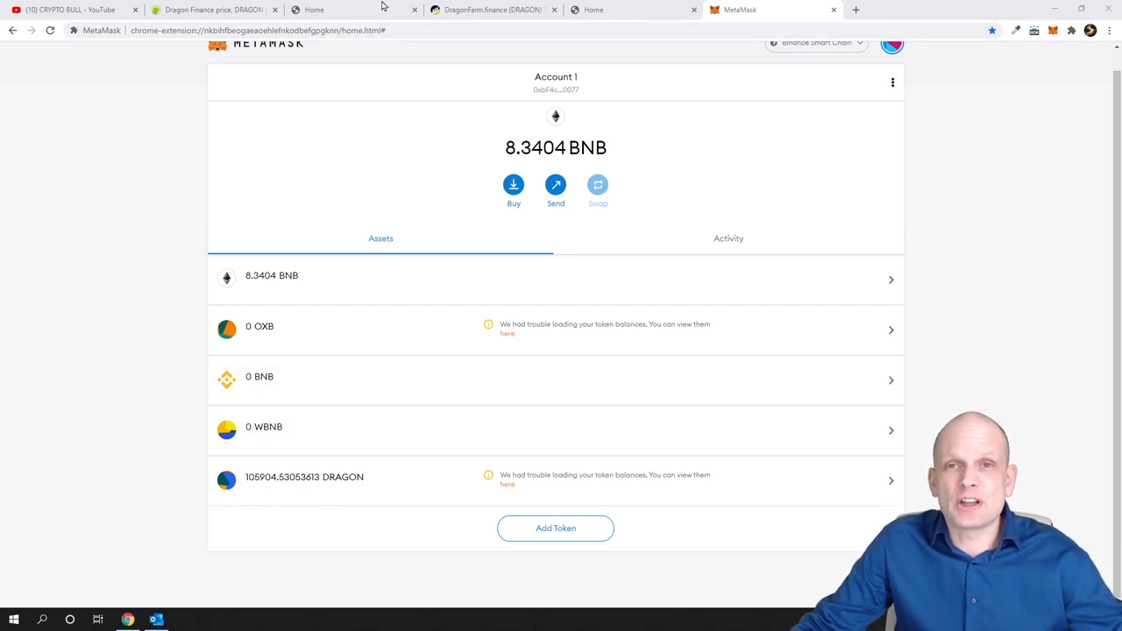
Re-highlight Automatic Staking on DragonFarm, then watch MetaMask's DRAGON balance climb to 105,904.588
{"action": "left_click", "coordinate": [210, 10]}
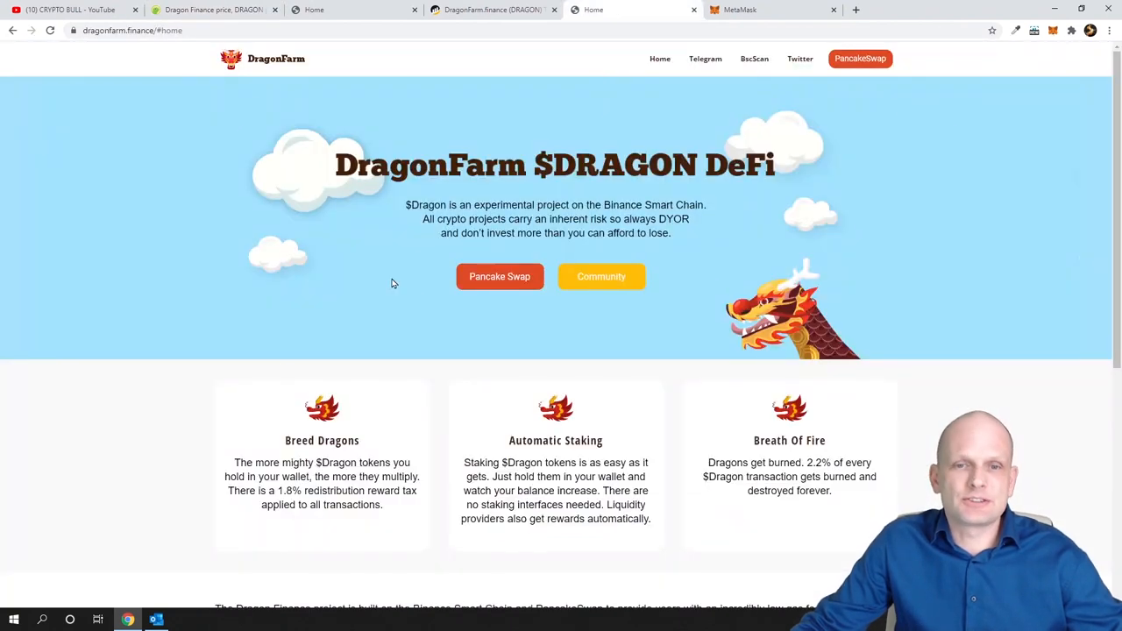
{"action": "double_click", "coordinate": [556, 441]}
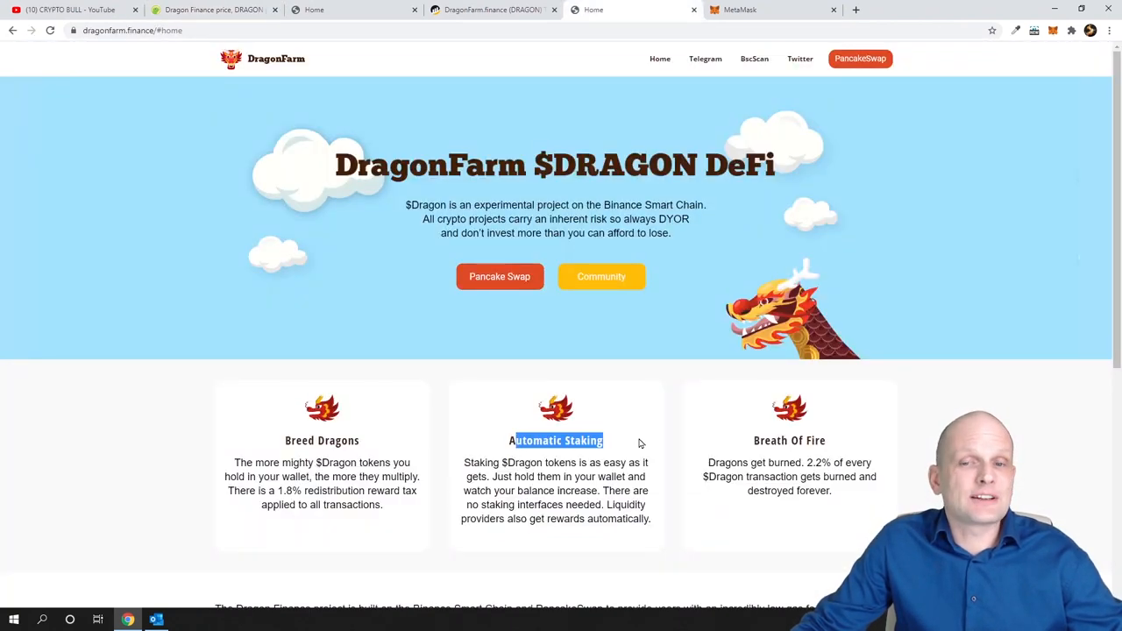
{"action": "left_click", "coordinate": [772, 10]}
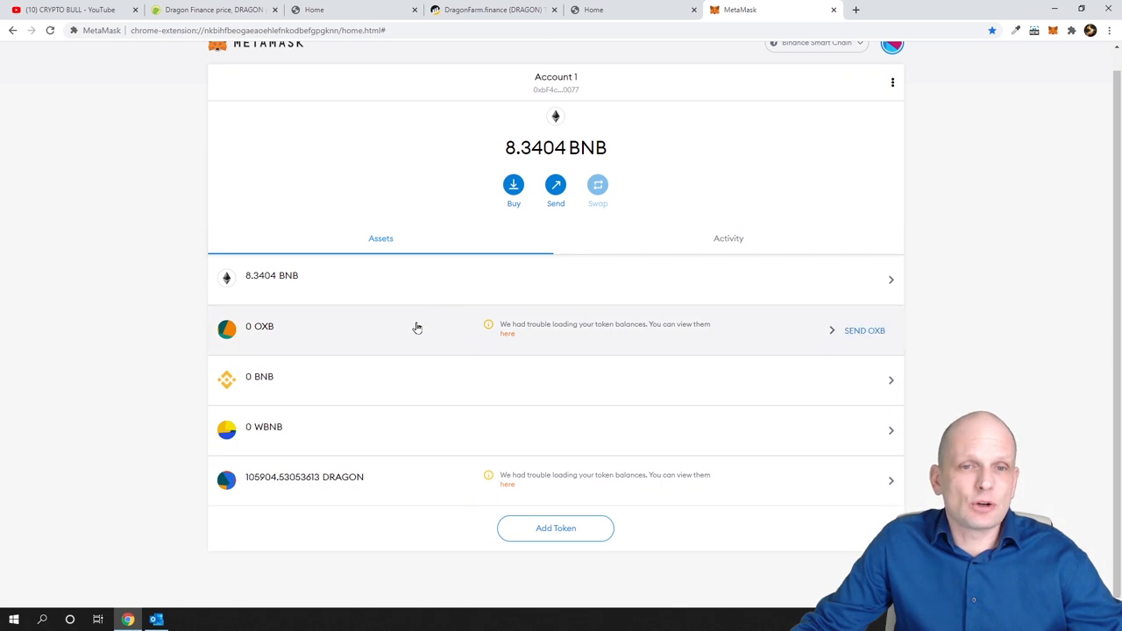
{"action": "mouse_move", "coordinate": [263, 491]}
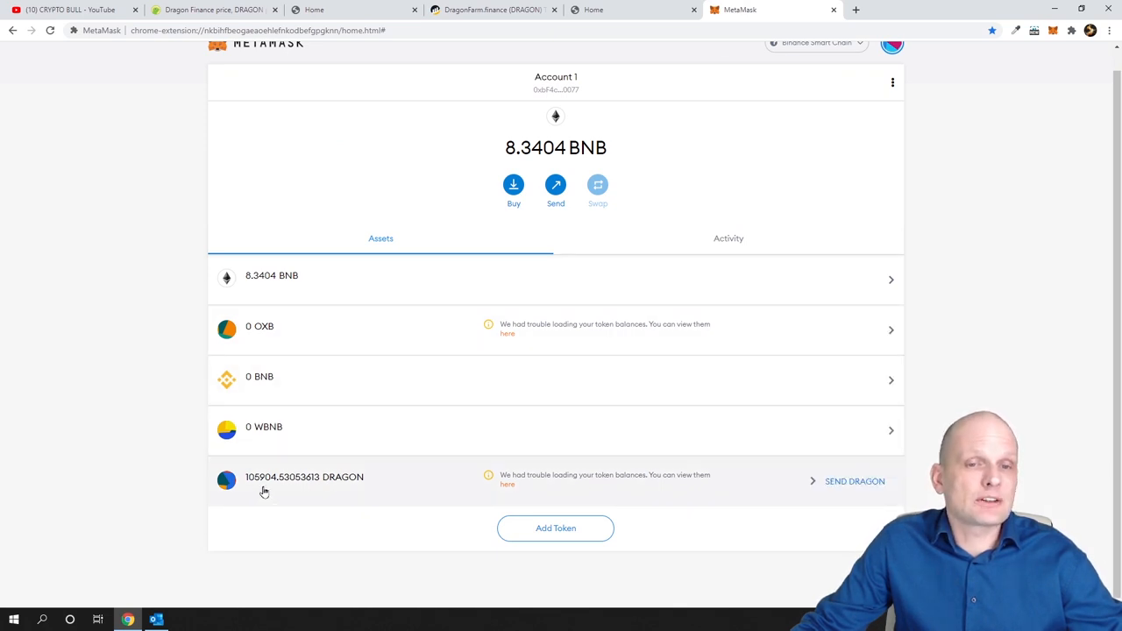
{"action": "mouse_move", "coordinate": [261, 482]}
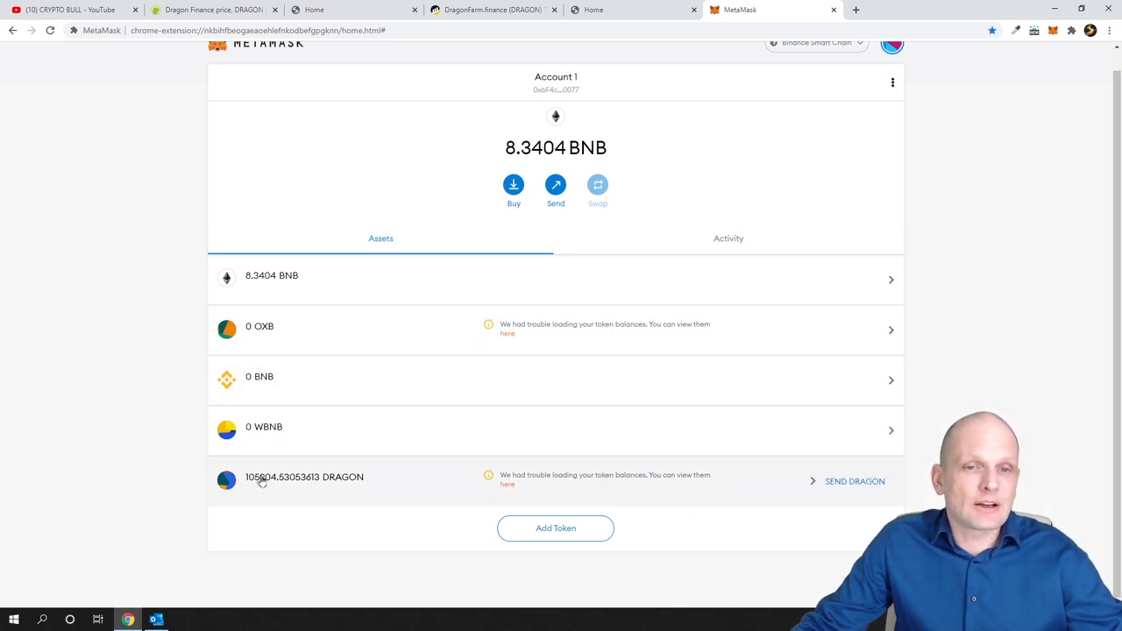
{"action": "mouse_move", "coordinate": [290, 486]}
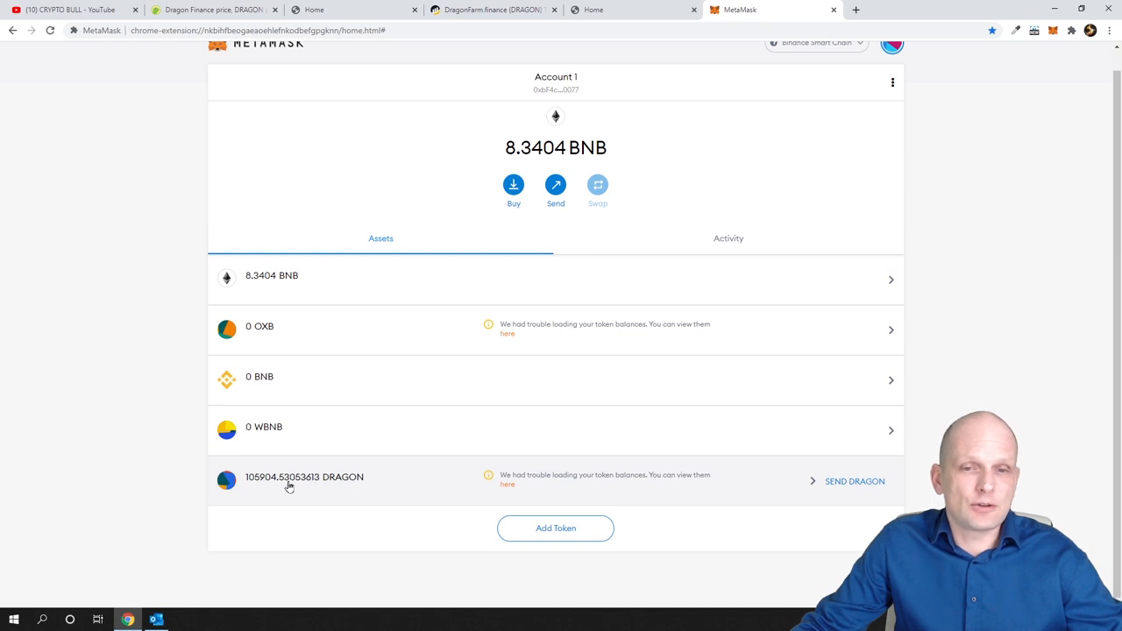
{"action": "mouse_move", "coordinate": [272, 488]}
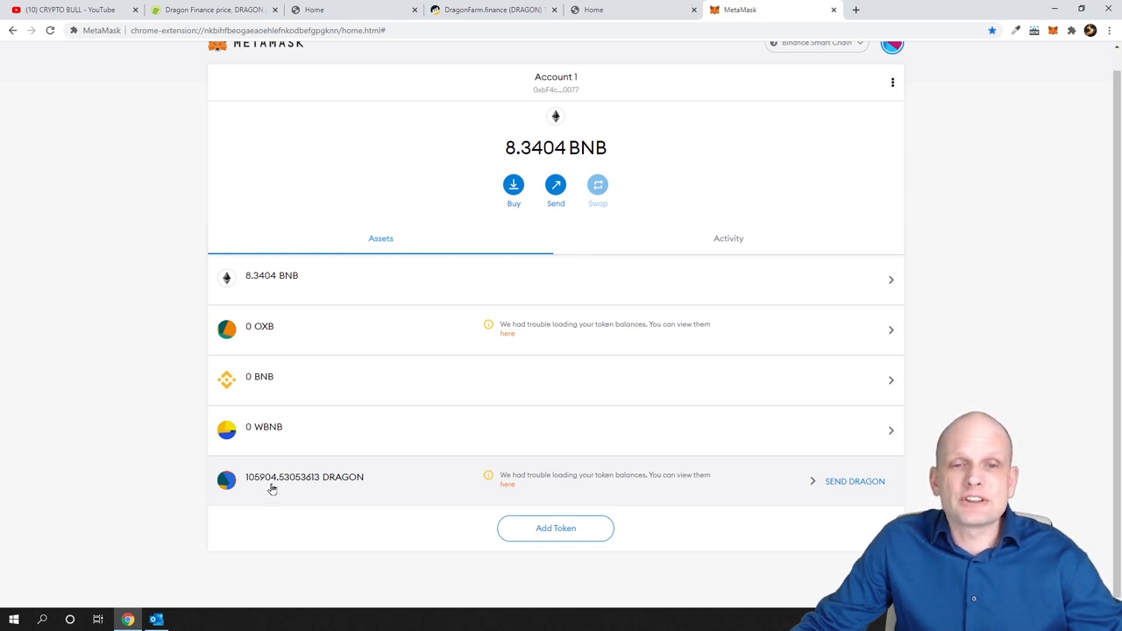
{"action": "mouse_move", "coordinate": [264, 482]}
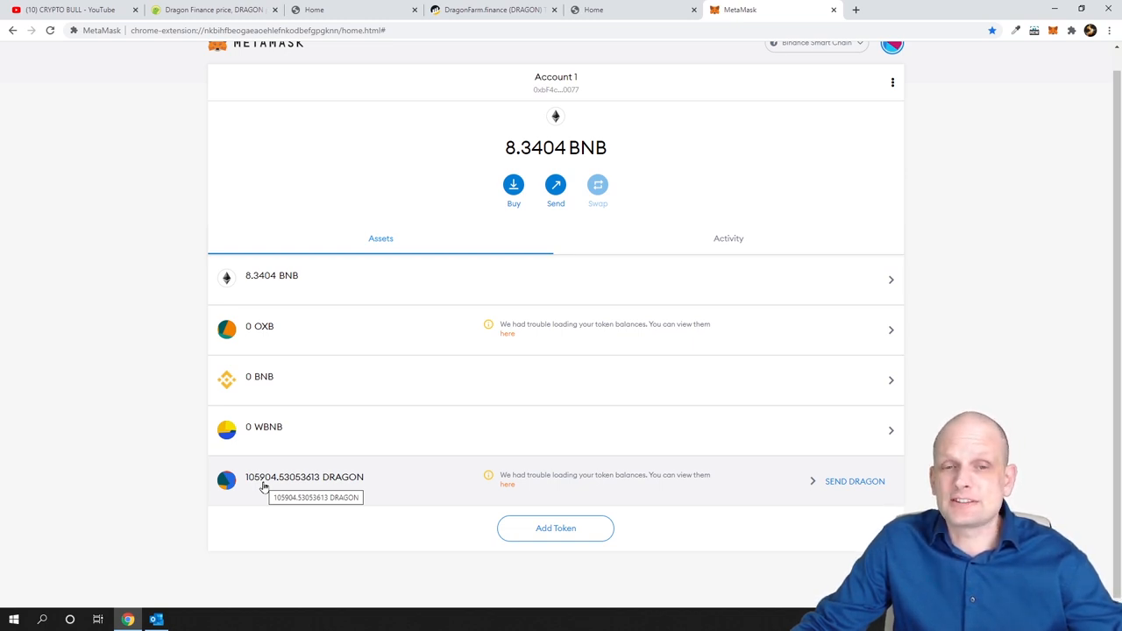
{"action": "mouse_move", "coordinate": [289, 487]}
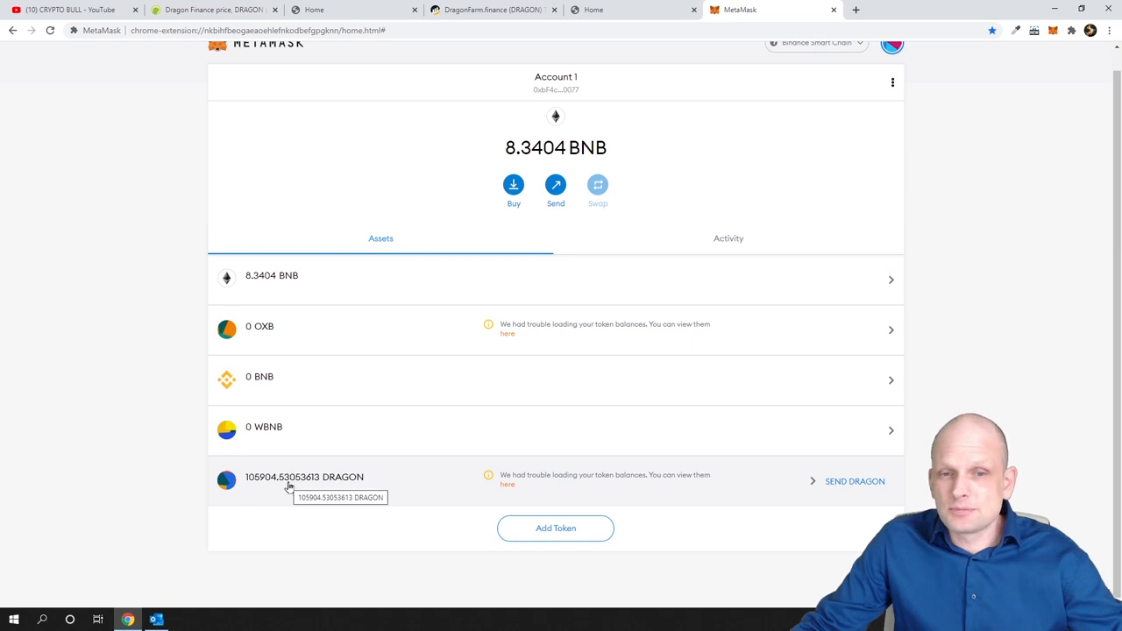
{"action": "mouse_move", "coordinate": [283, 491]}
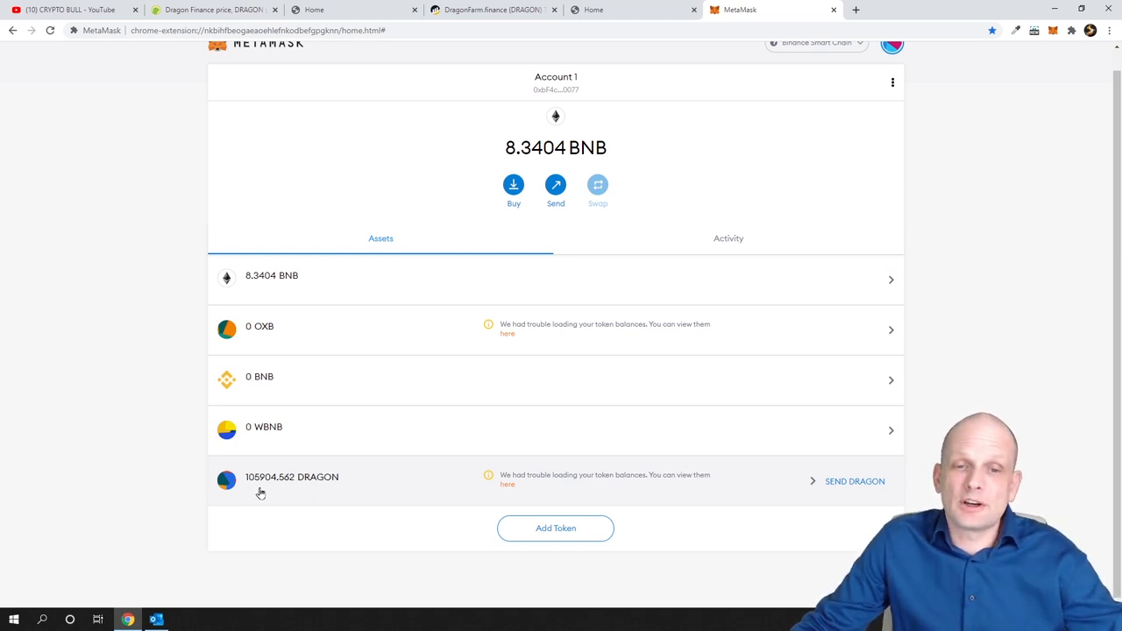
{"action": "mouse_move", "coordinate": [267, 483]}
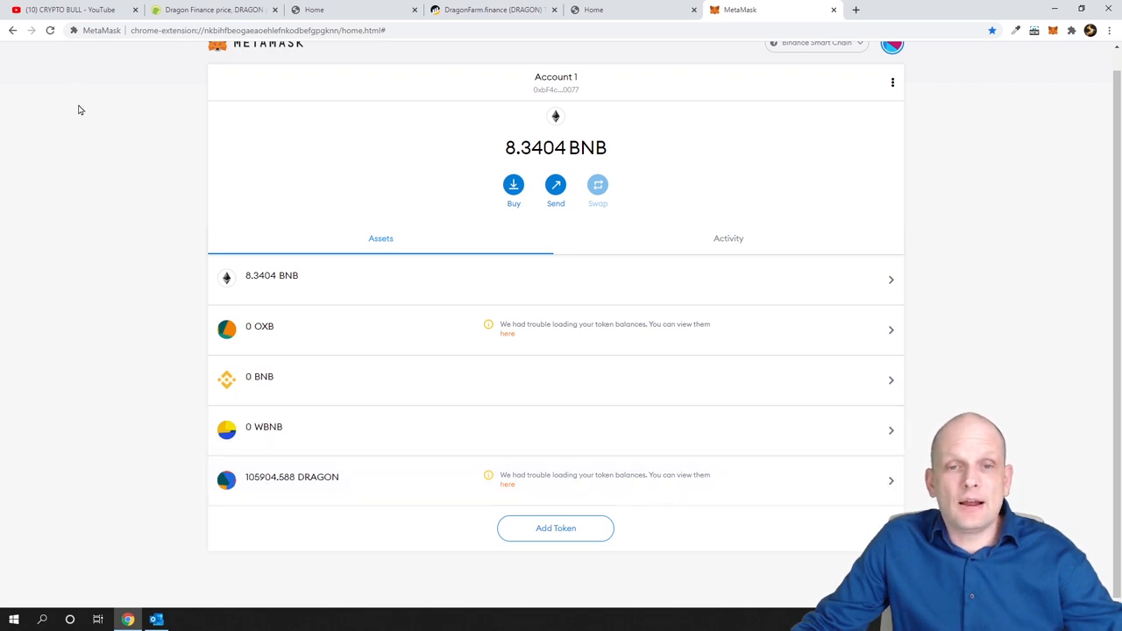
{"action": "mouse_move", "coordinate": [470, 13]}
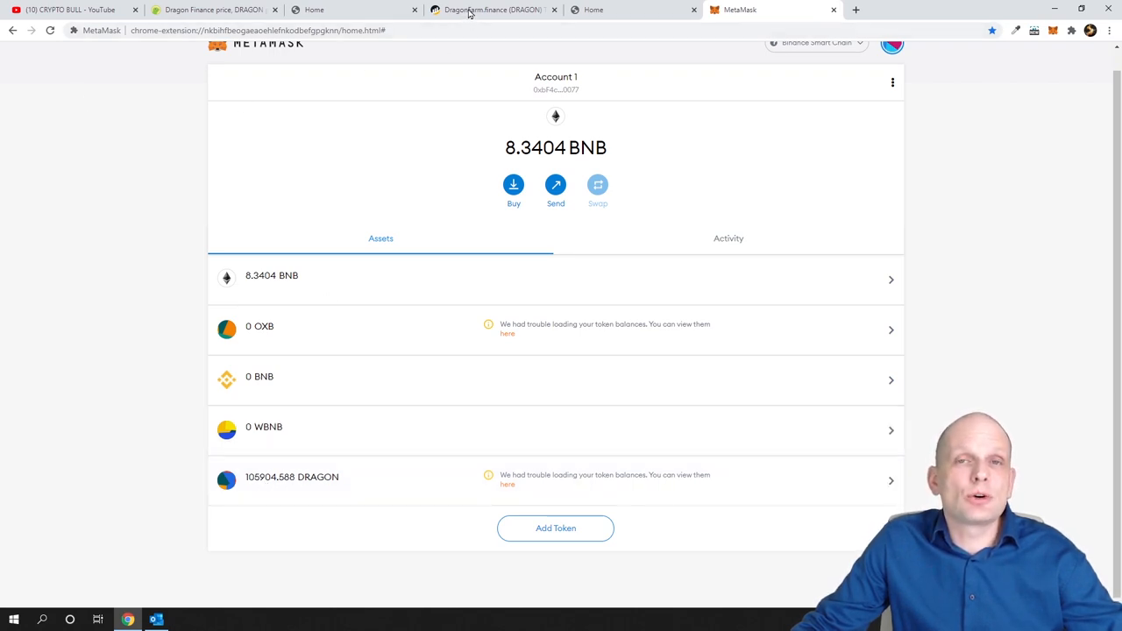
{"action": "left_click", "coordinate": [491, 9]}
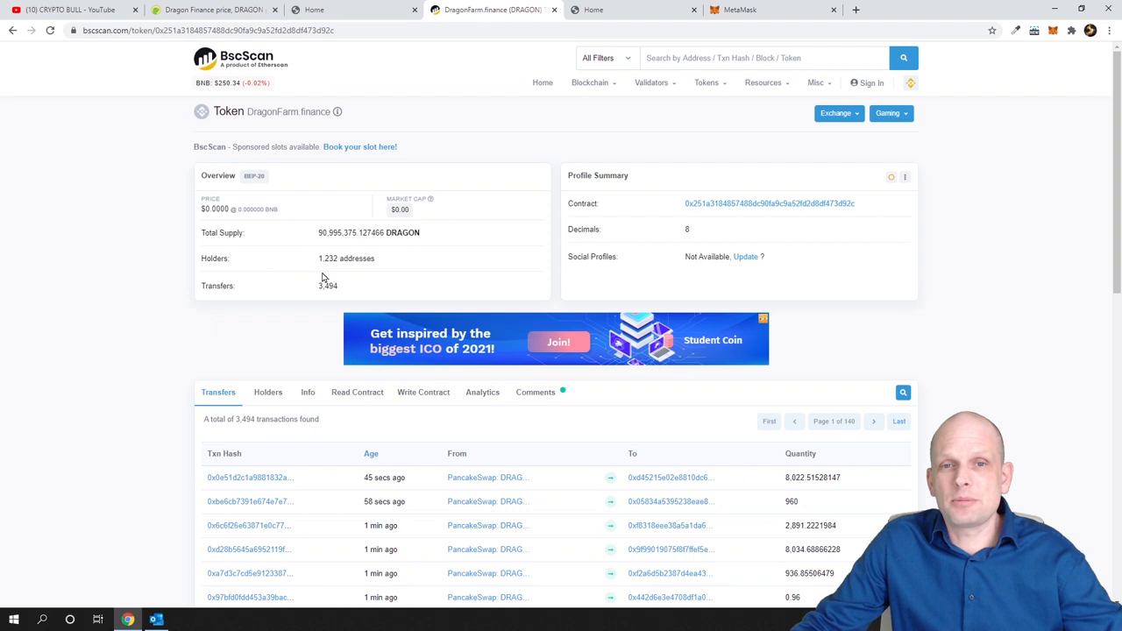
{"action": "mouse_move", "coordinate": [315, 243]}
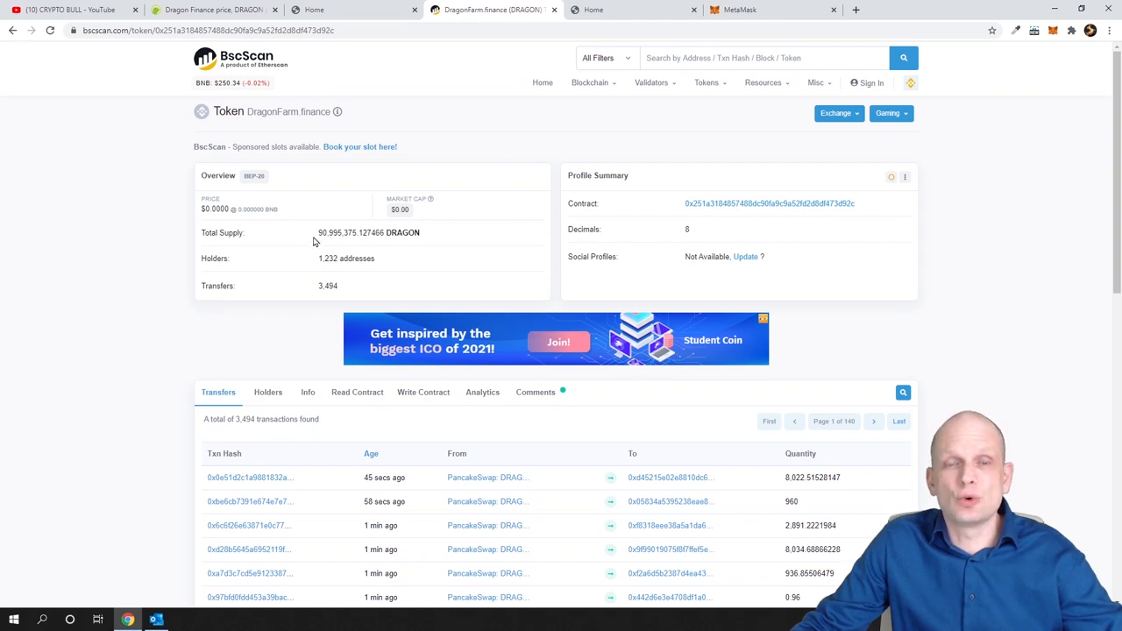
{"action": "mouse_move", "coordinate": [351, 232]}
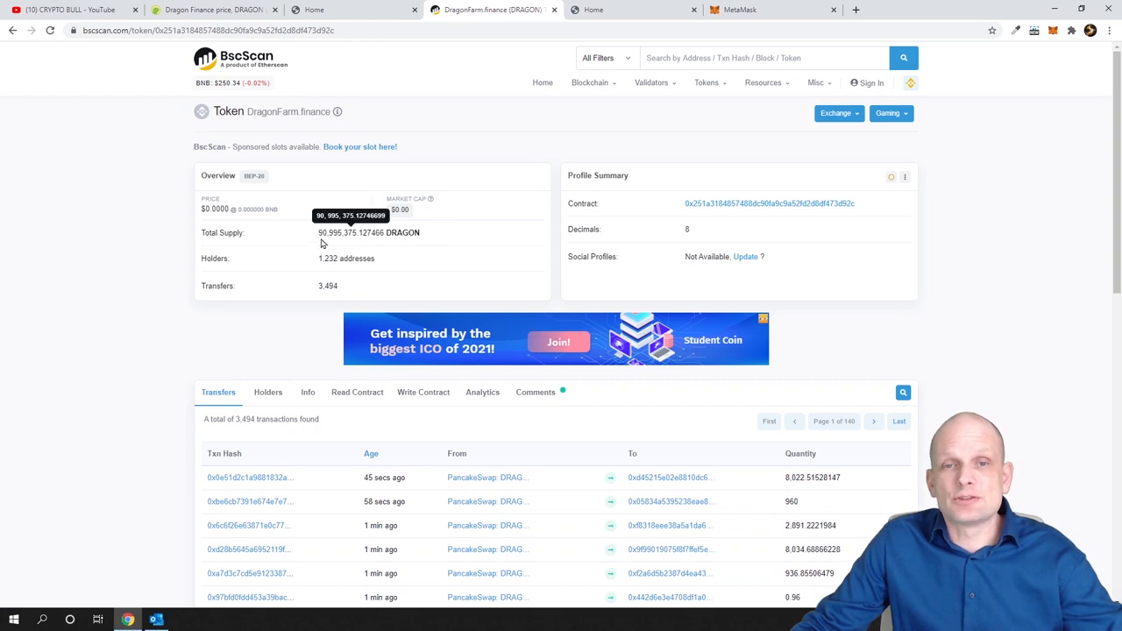
{"action": "mouse_move", "coordinate": [324, 245]}
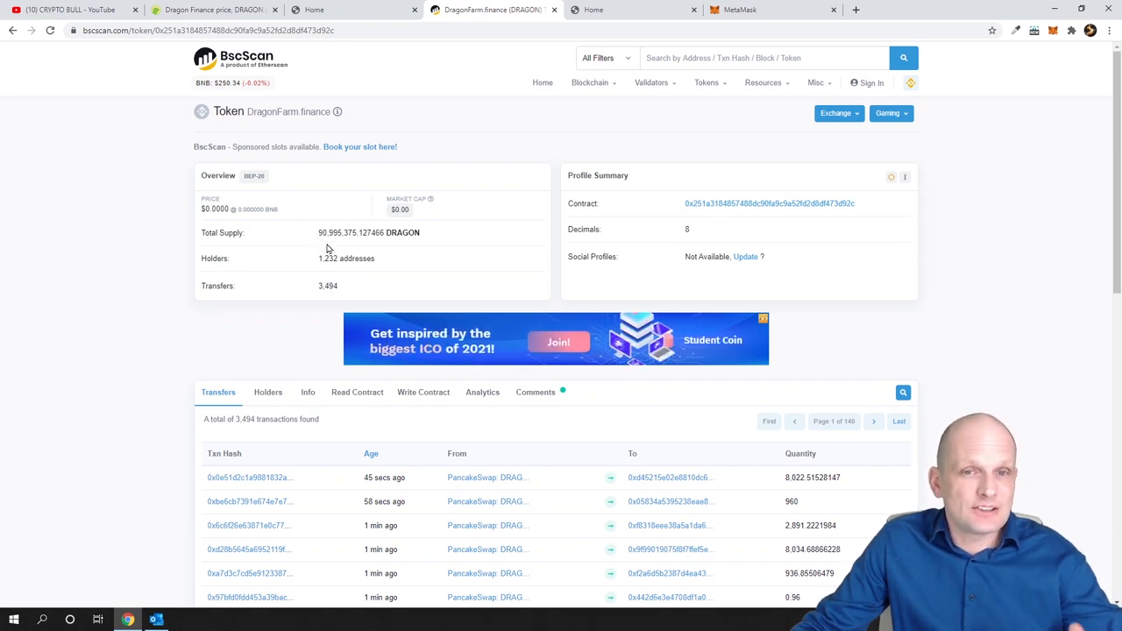
{"action": "mouse_move", "coordinate": [349, 233]}
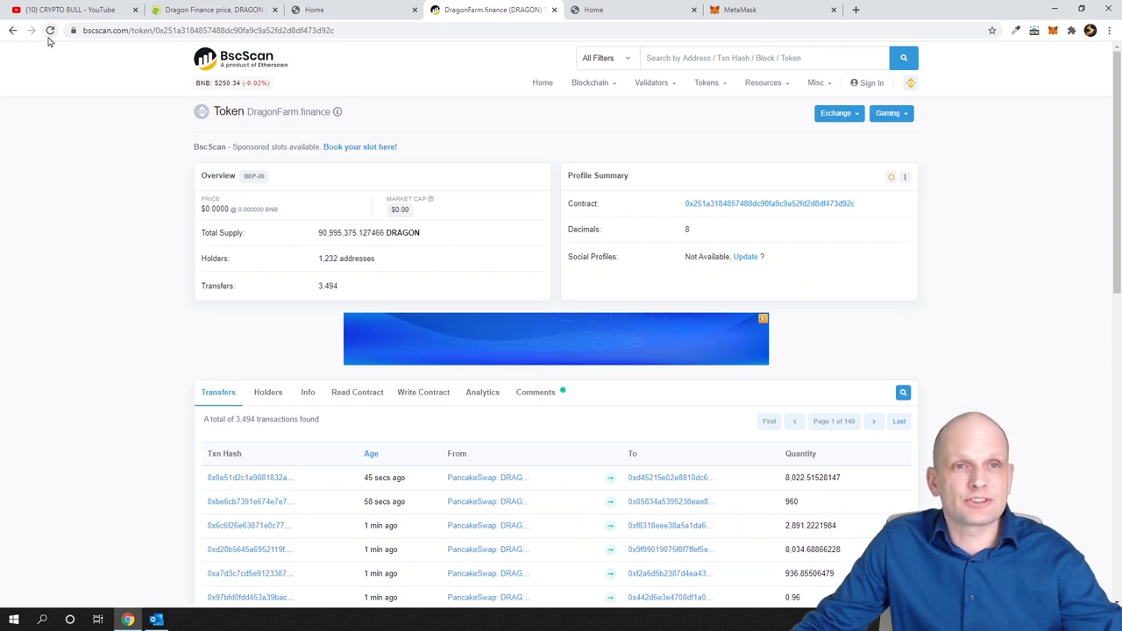
Reload BscScan's token page, highlight the 1,294 holder count, and return to MetaMask
{"action": "left_click", "coordinate": [50, 30]}
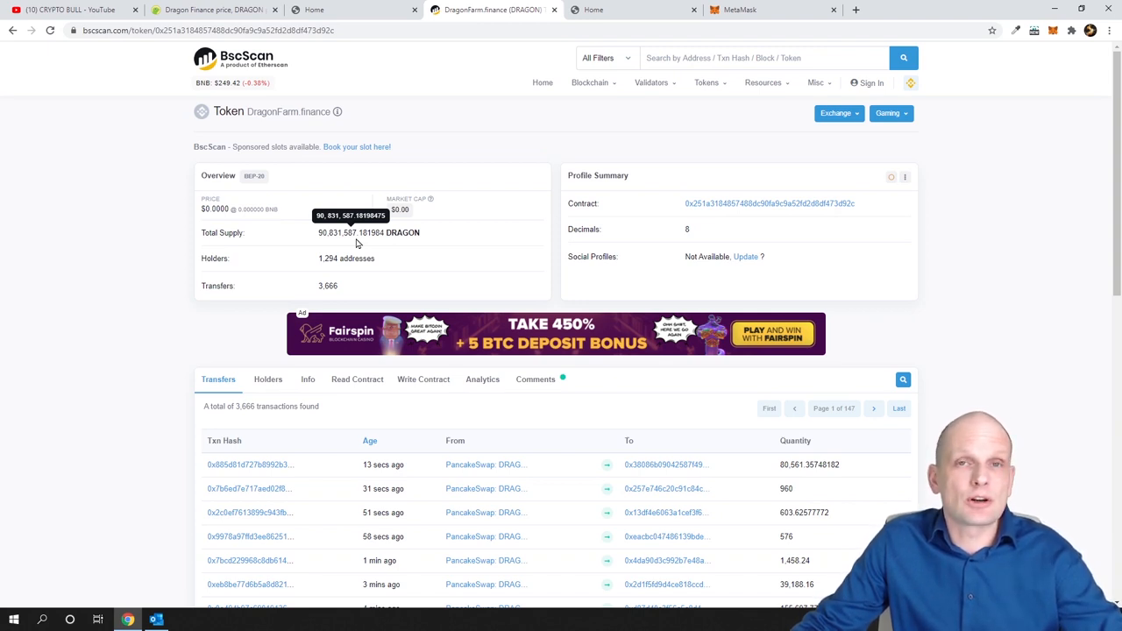
{"action": "mouse_move", "coordinate": [225, 269]}
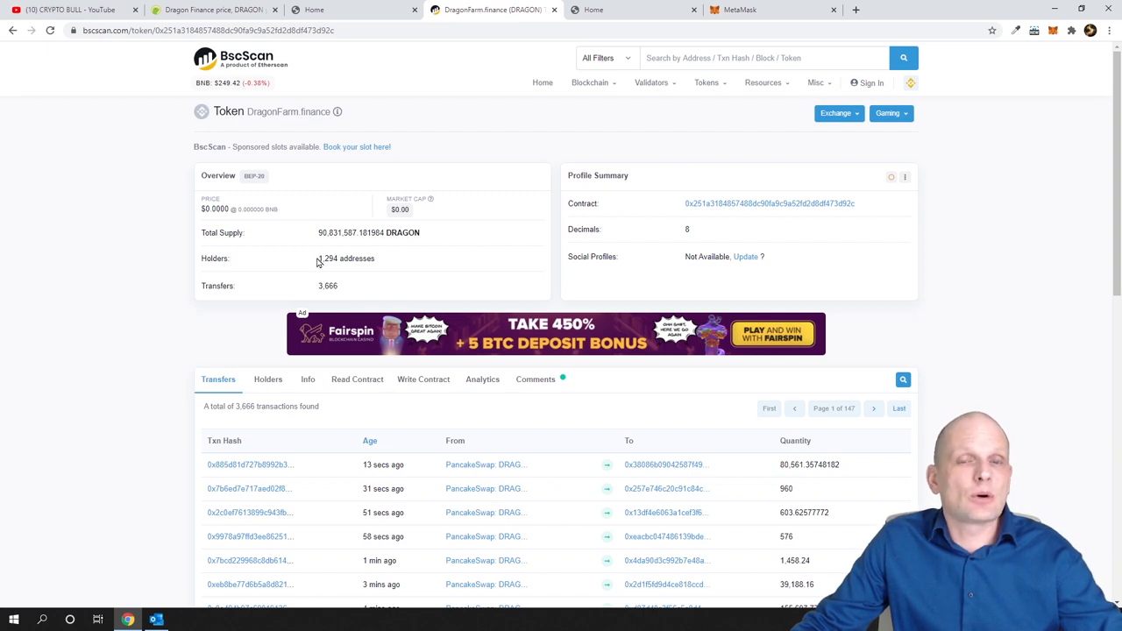
{"action": "double_click", "coordinate": [328, 258]}
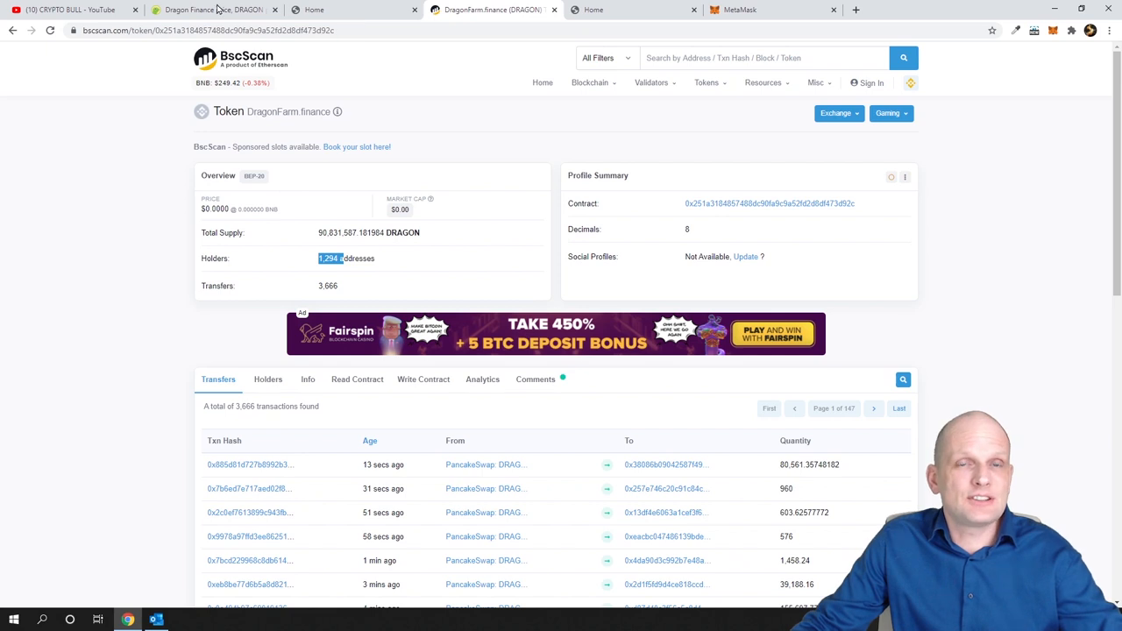
{"action": "left_click", "coordinate": [772, 10]}
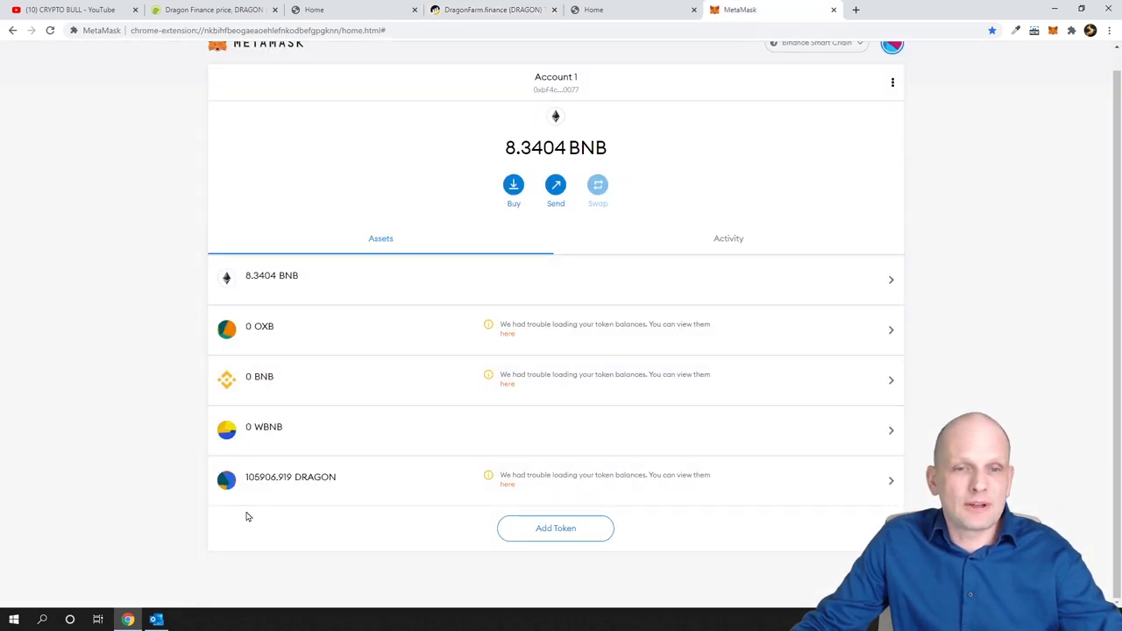
{"action": "mouse_move", "coordinate": [257, 489]}
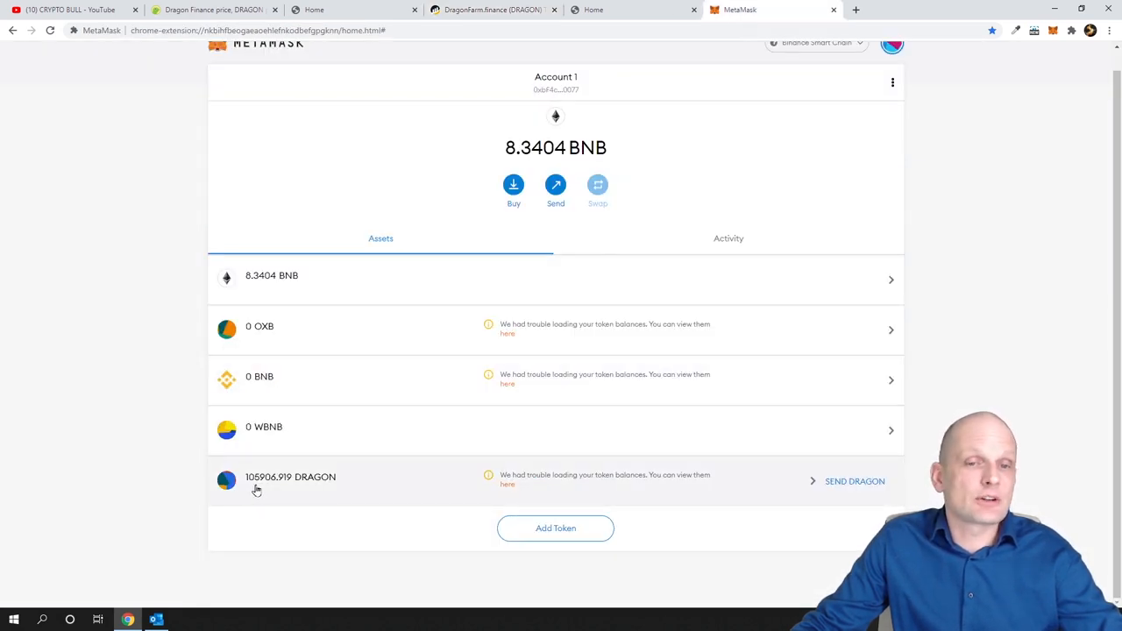
{"action": "mouse_move", "coordinate": [272, 482]}
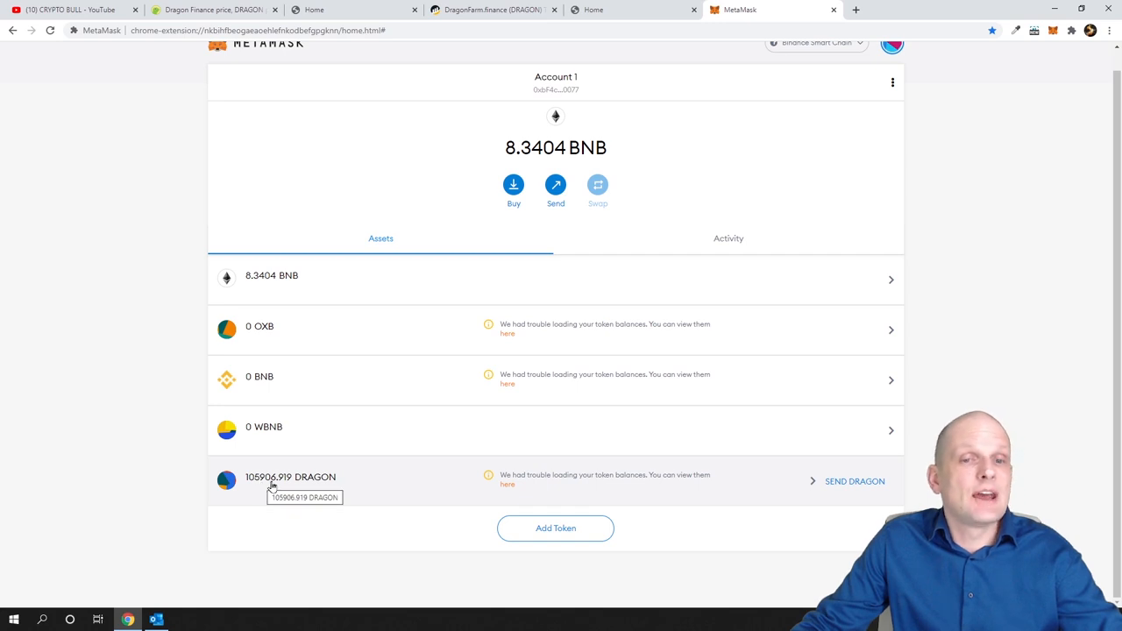
{"action": "mouse_move", "coordinate": [322, 482]}
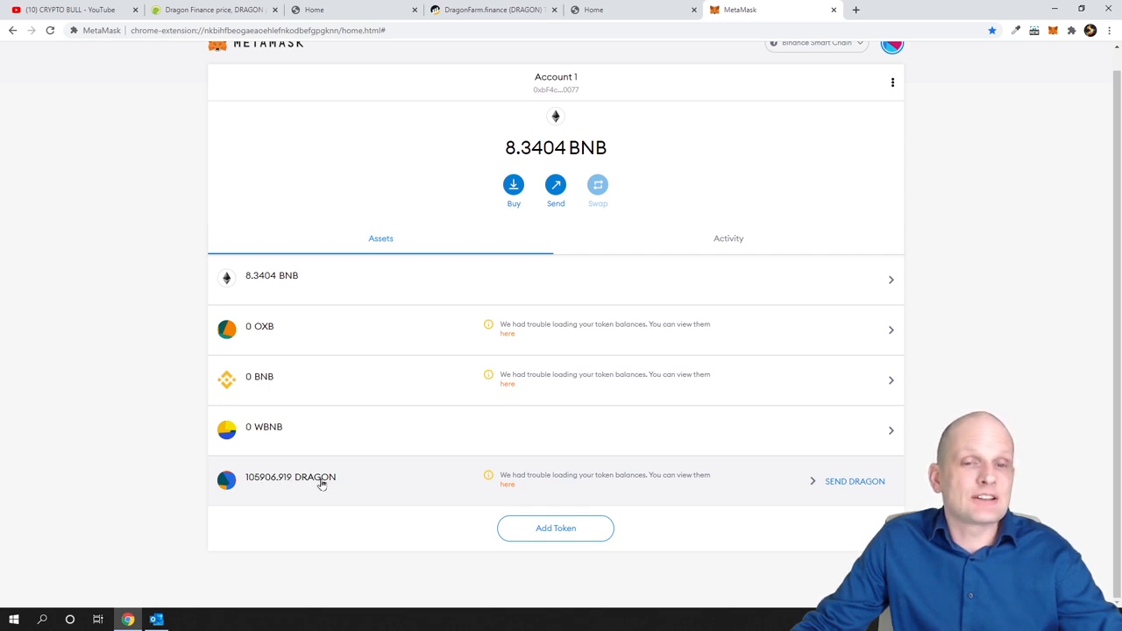
{"action": "mouse_move", "coordinate": [267, 485]}
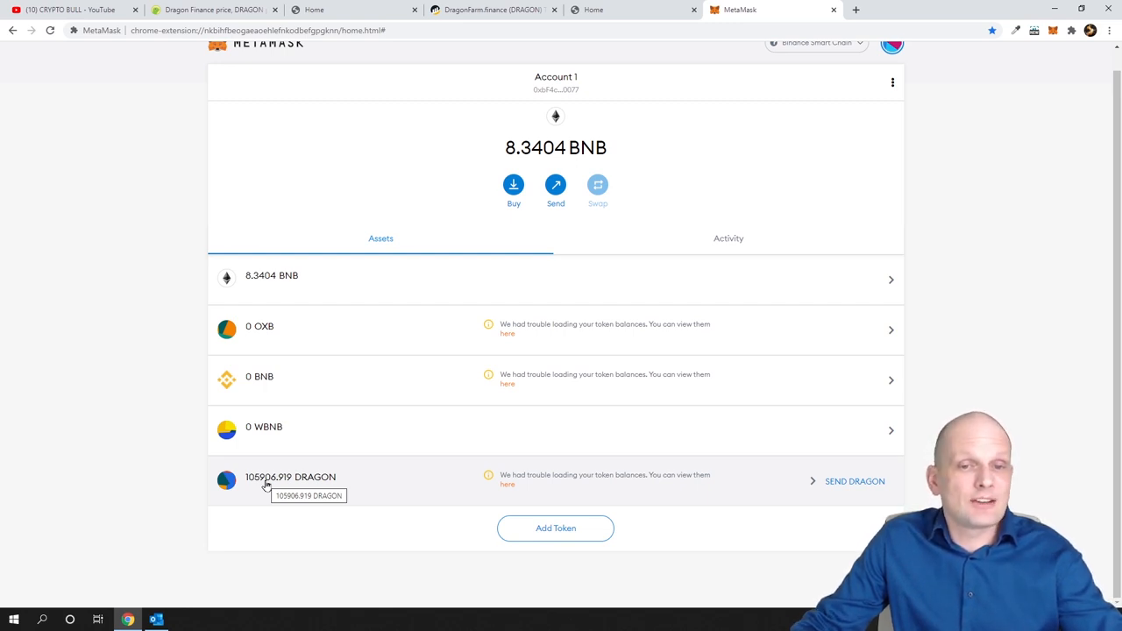
{"action": "mouse_move", "coordinate": [296, 459]}
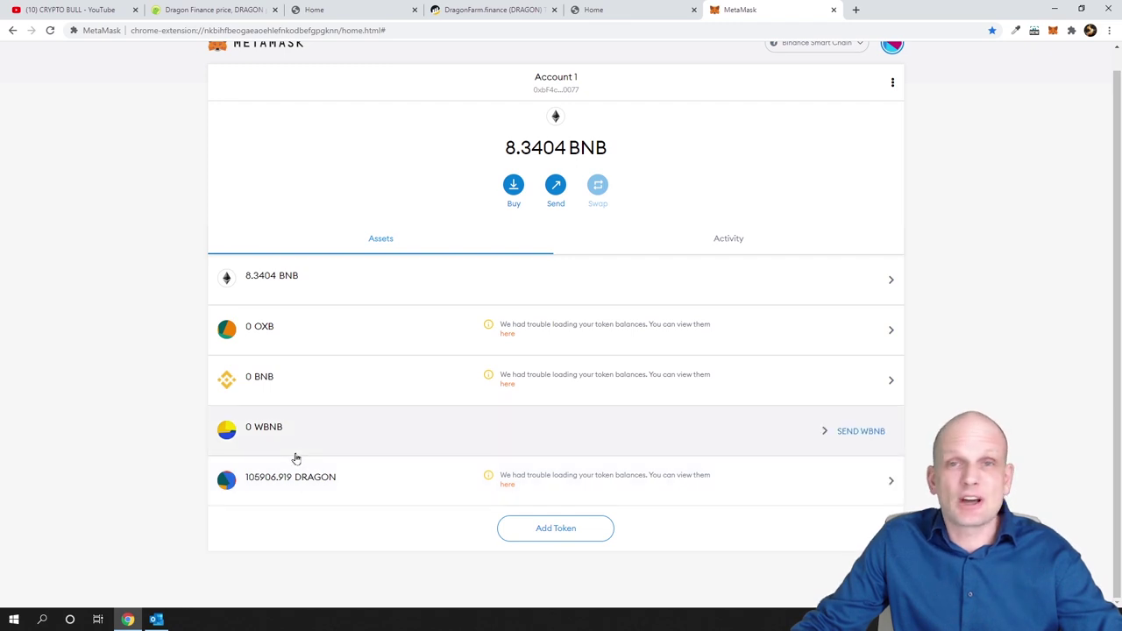
{"action": "mouse_move", "coordinate": [298, 497]}
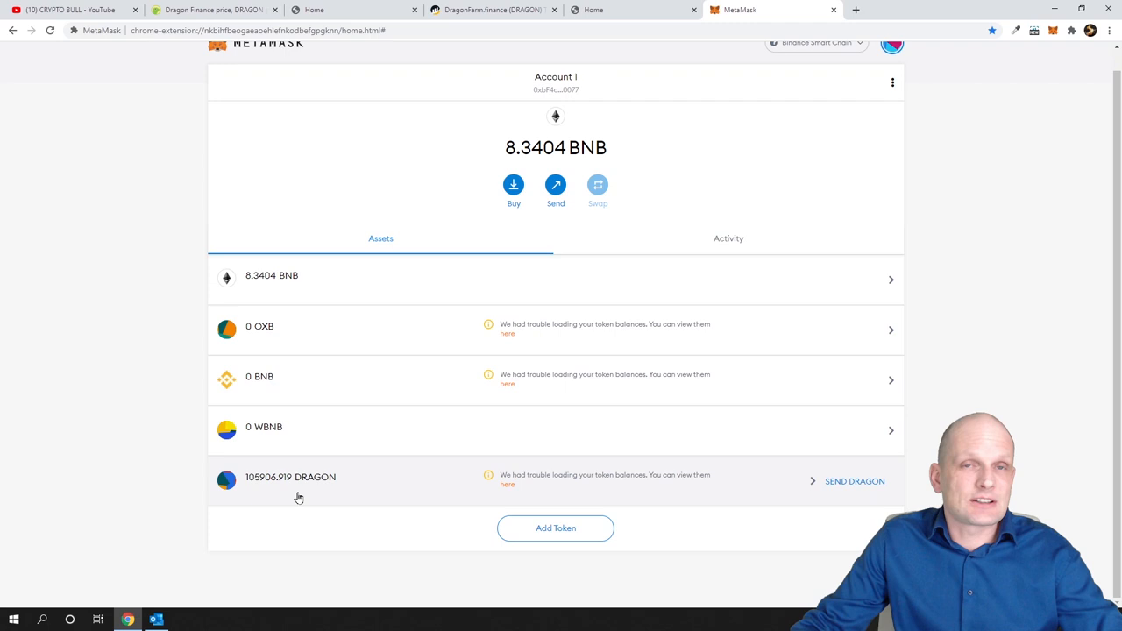
{"action": "mouse_move", "coordinate": [275, 215]}
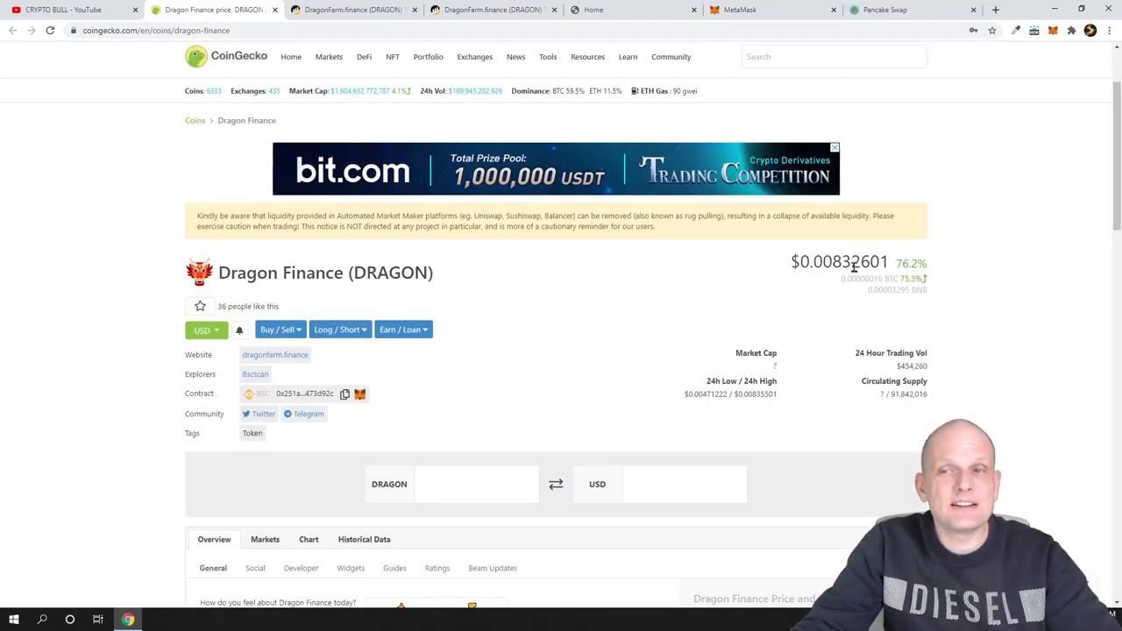
{"action": "double_click", "coordinate": [824, 262]}
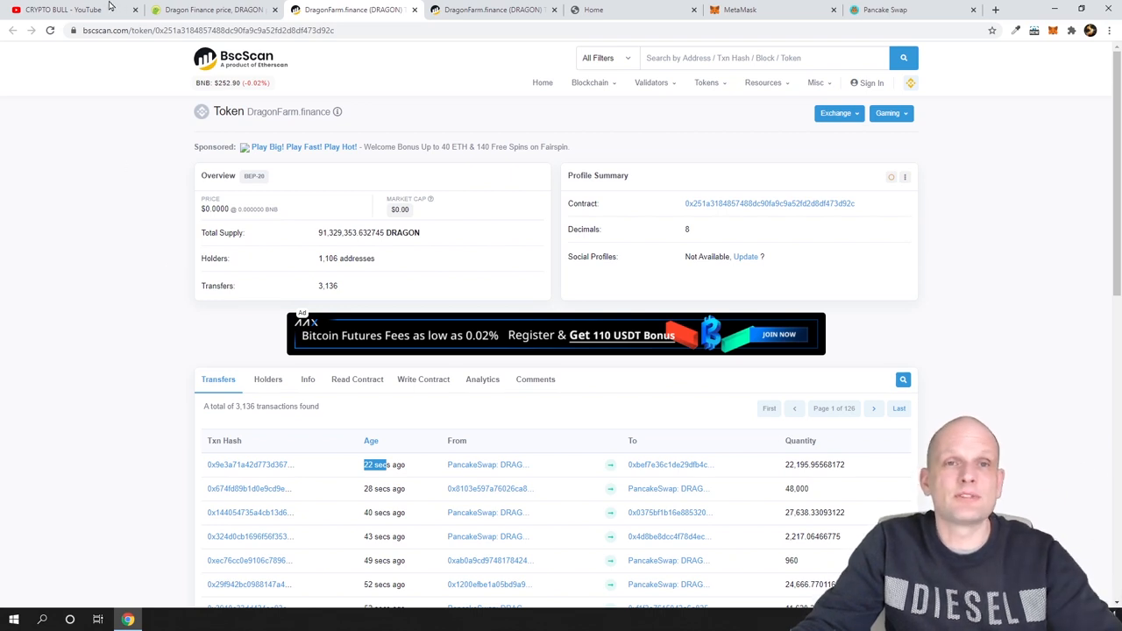
{"action": "mouse_move", "coordinate": [62, 10]}
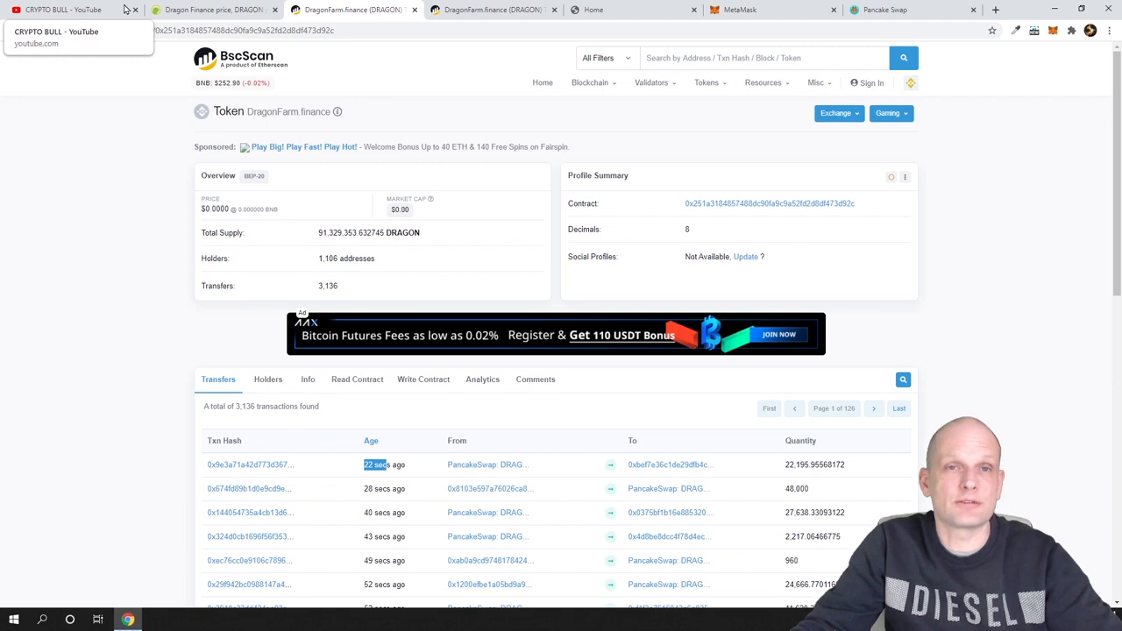
{"action": "left_click", "coordinate": [215, 10]}
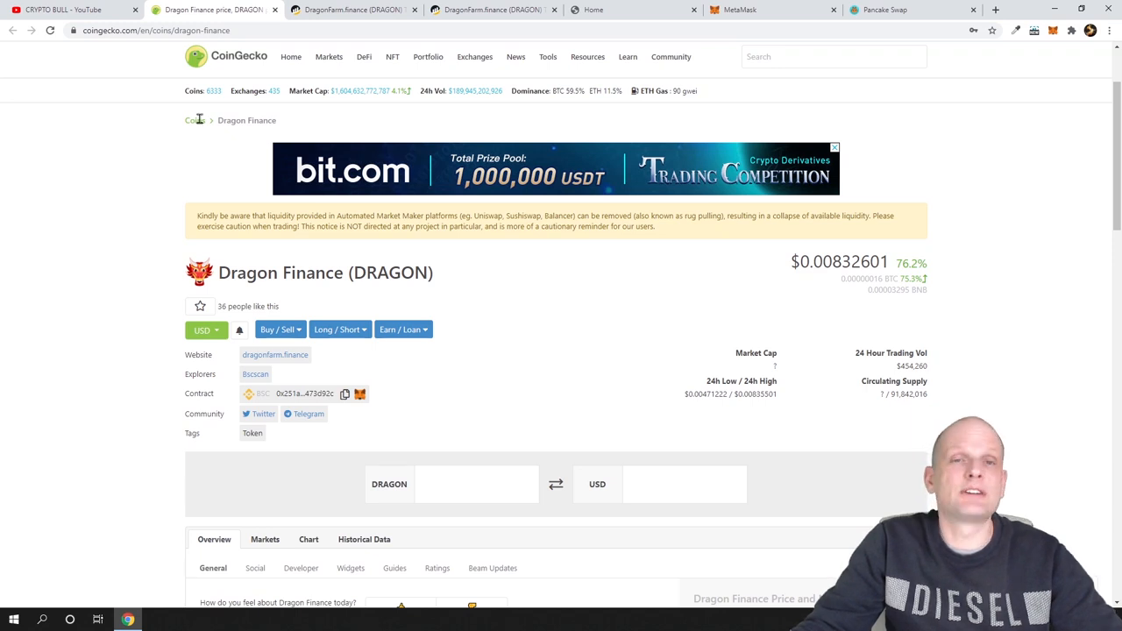
{"action": "mouse_move", "coordinate": [164, 153]}
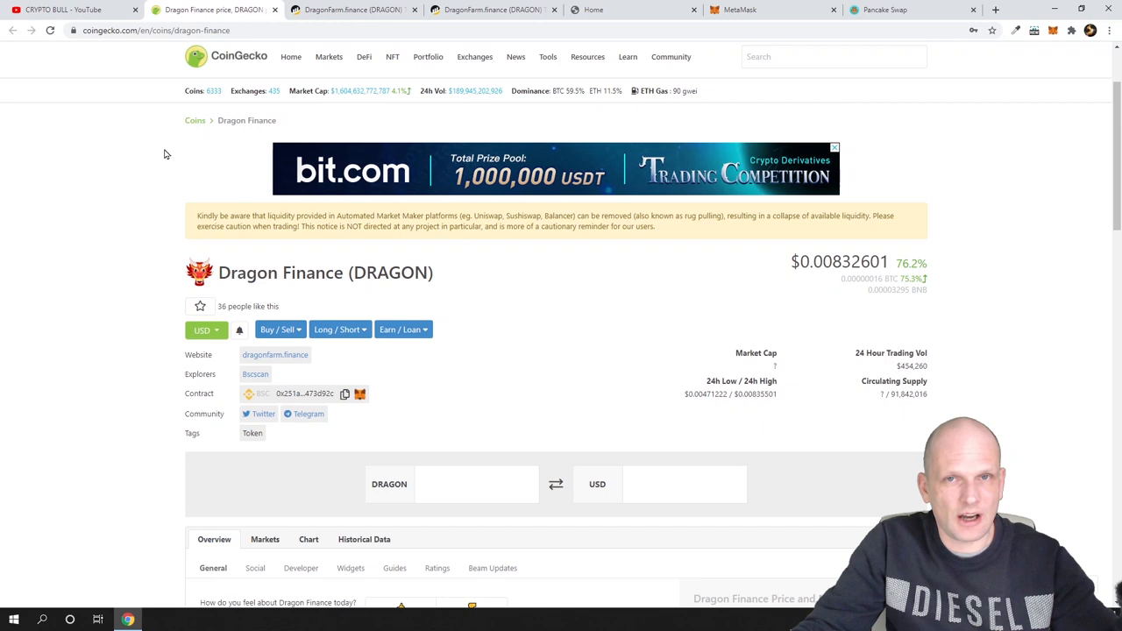
{"action": "scroll", "scroll_direction": "down", "scroll_amount": 3}
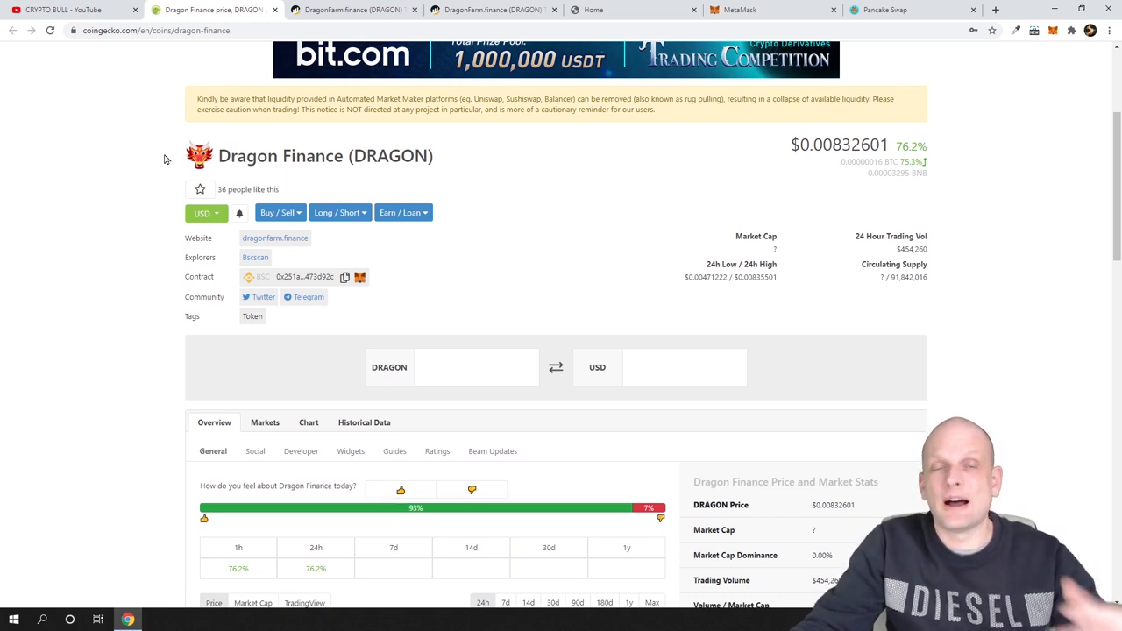
{"action": "double_click", "coordinate": [827, 145]}
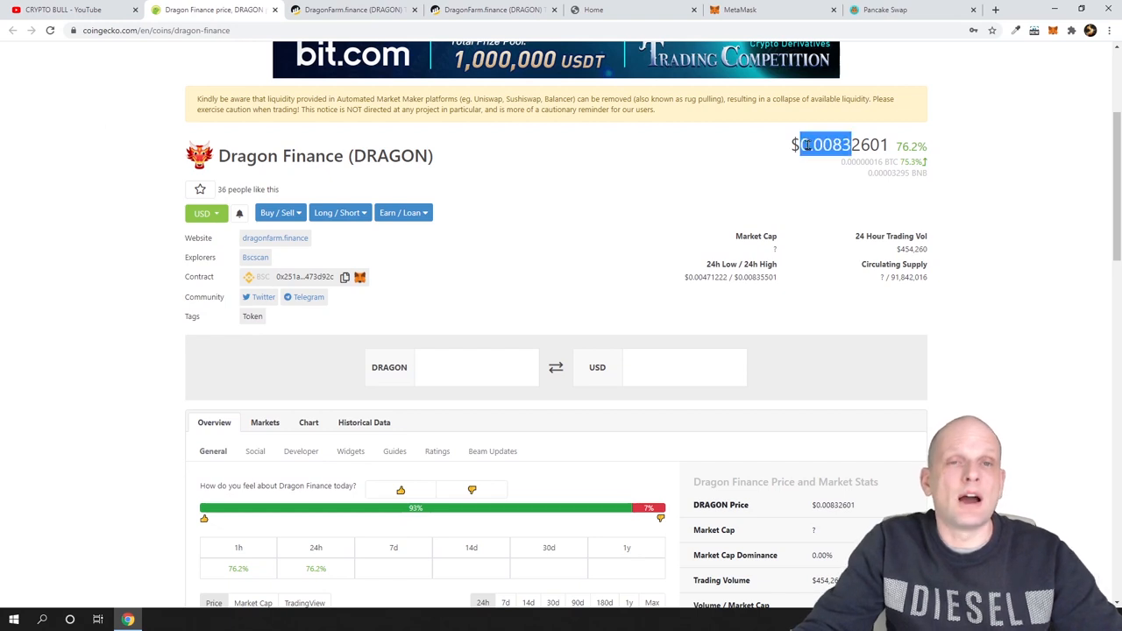